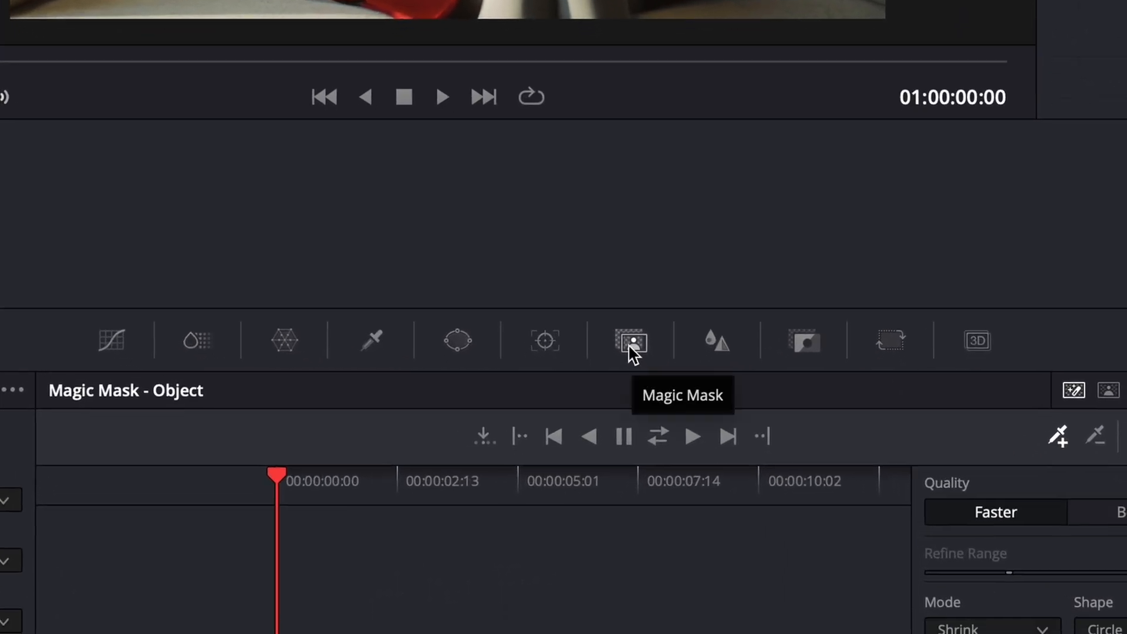
mouse_move(631, 356)
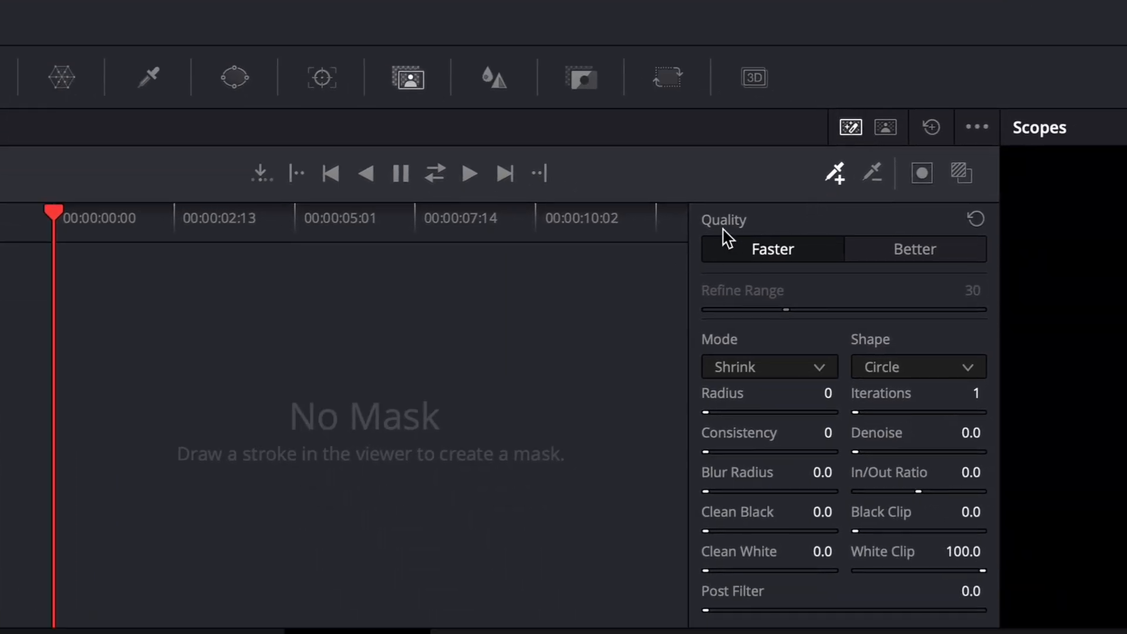
Show the Magic Mask palette in Object mode for the clip's node.
left_click(914, 249)
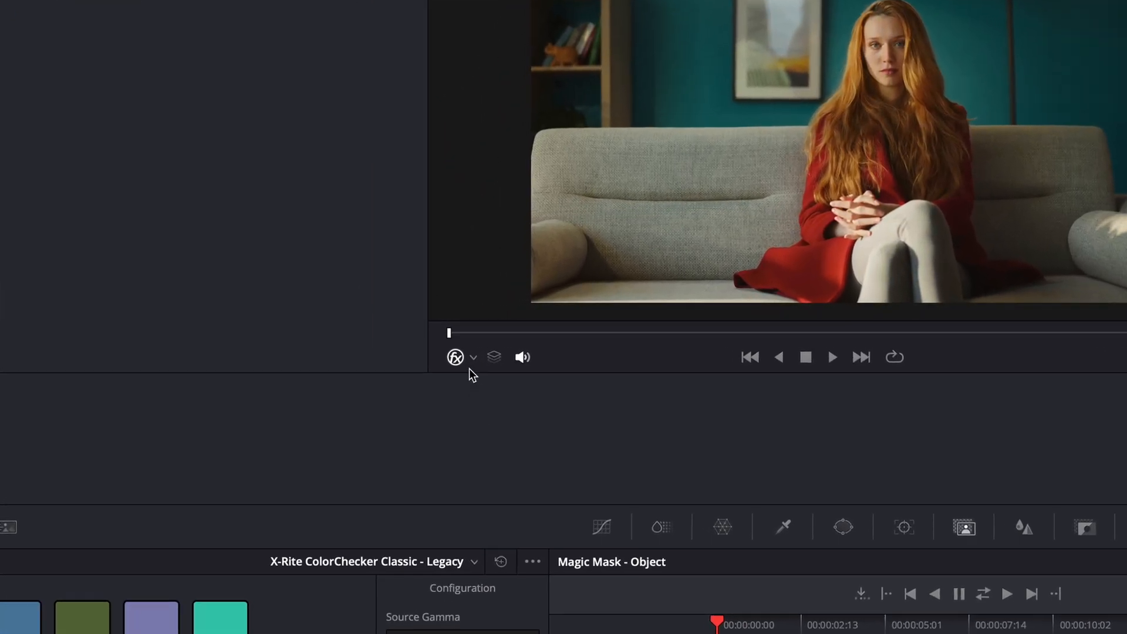
Switch the viewer overlay so the mask strokes on the woman are visible.
left_click(473, 357)
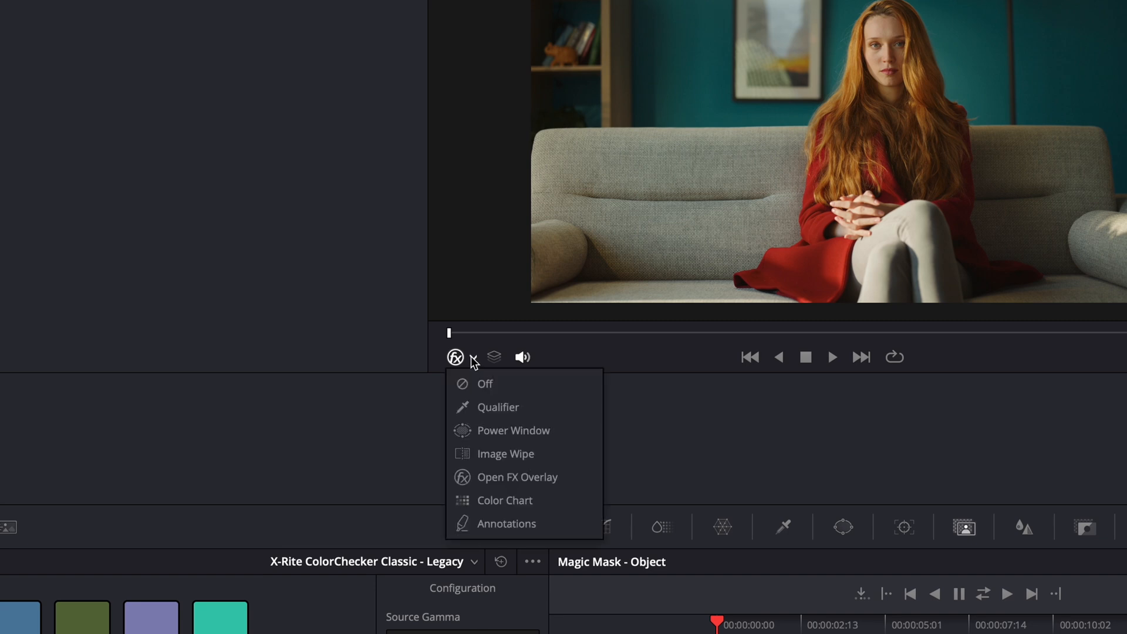
mouse_move(498, 407)
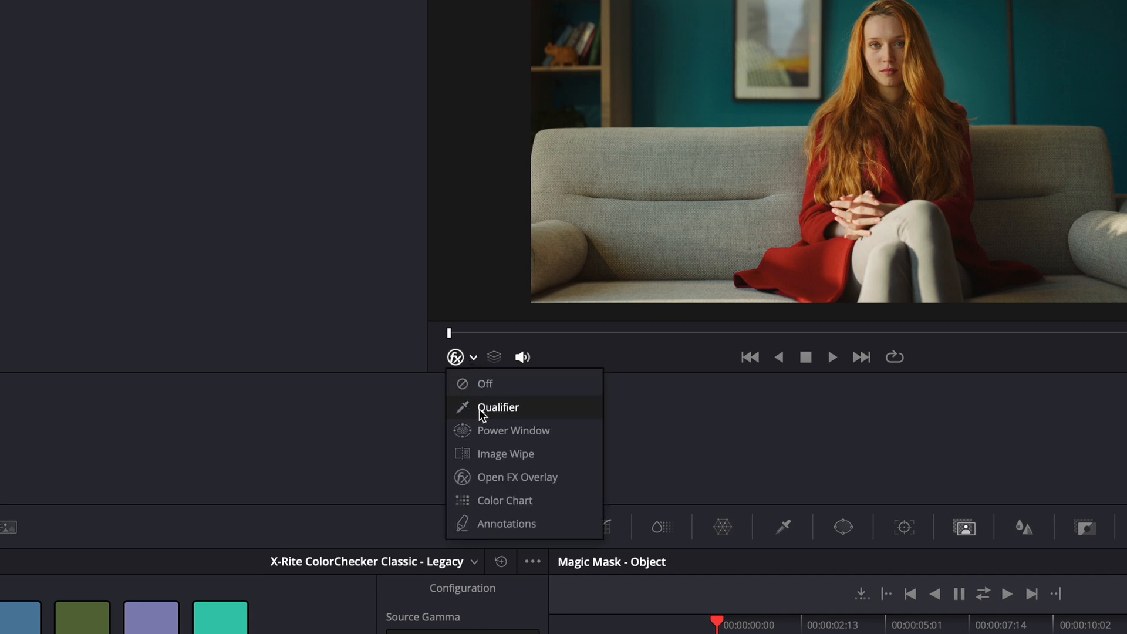
left_click(497, 407)
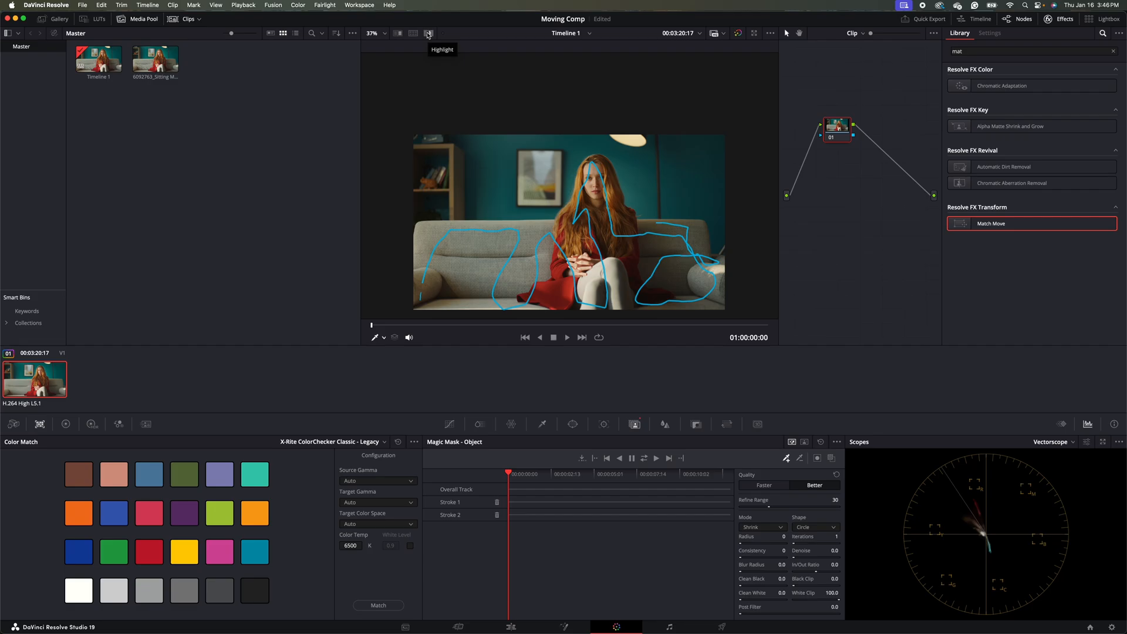
Highlight the masked area against grey and track the mask forward through the clip.
left_click(428, 32)
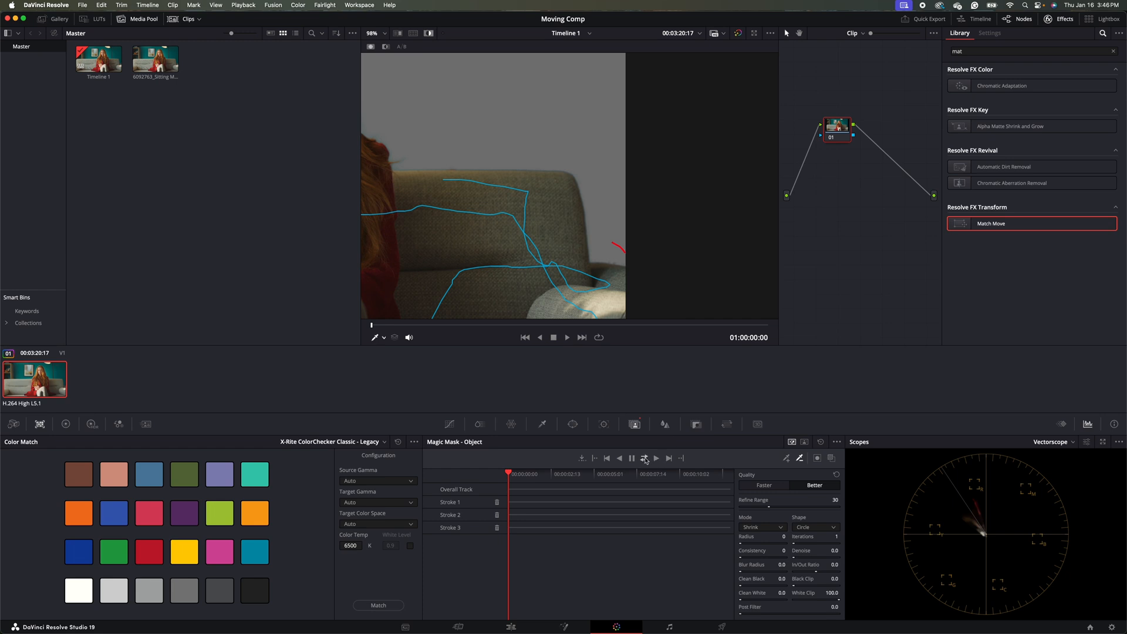
left_click(644, 458)
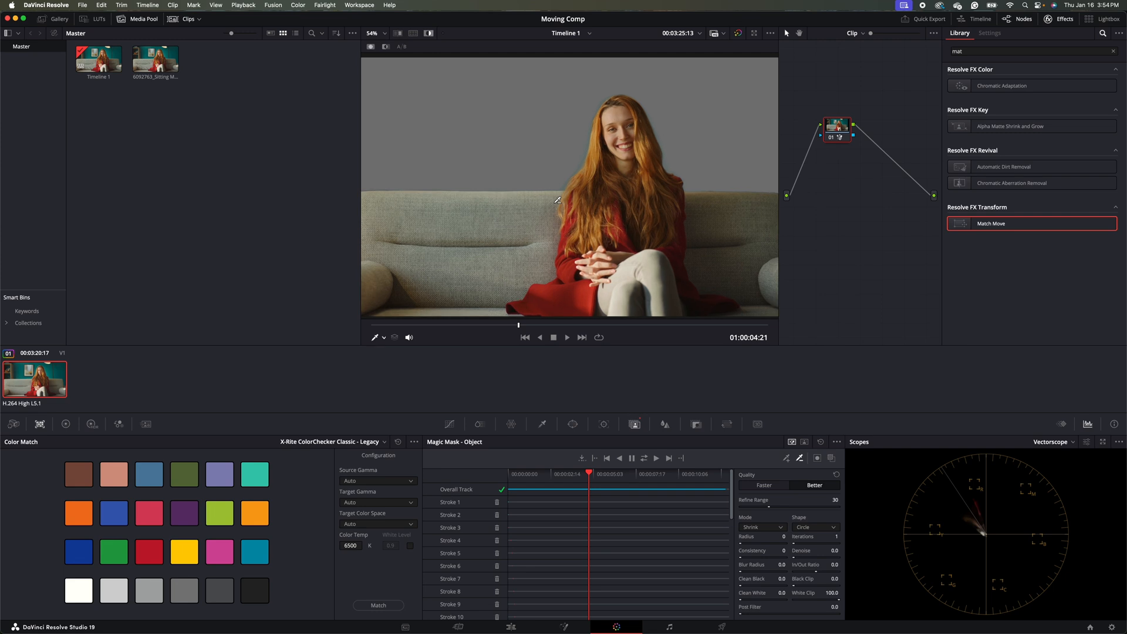
Adjust the Magic Mask In/Out Ratio toward -73.1 to tighten the edge.
left_click(373, 32)
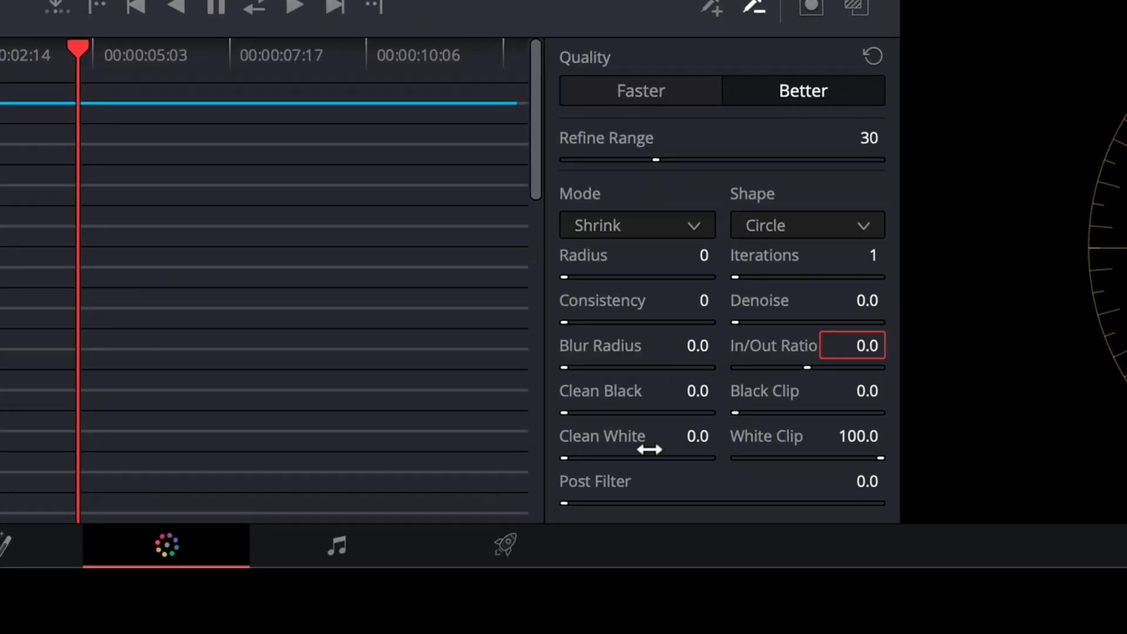
mouse_move(807, 372)
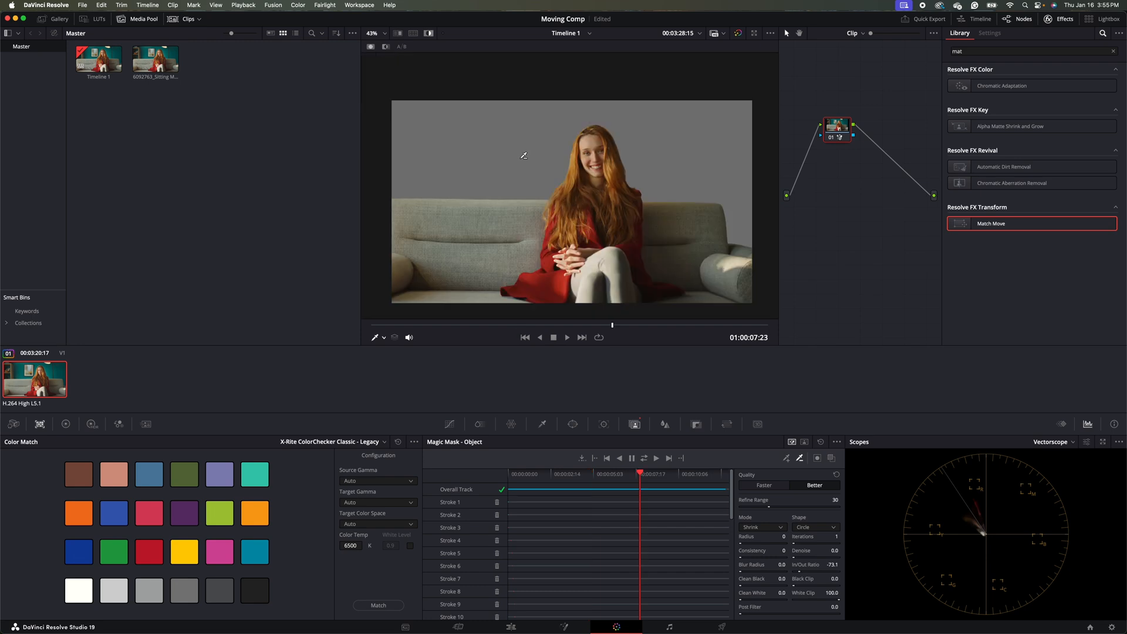
Grab a still of the first frame and export it as a 'girl sitting' JPEG.
left_click(429, 34)
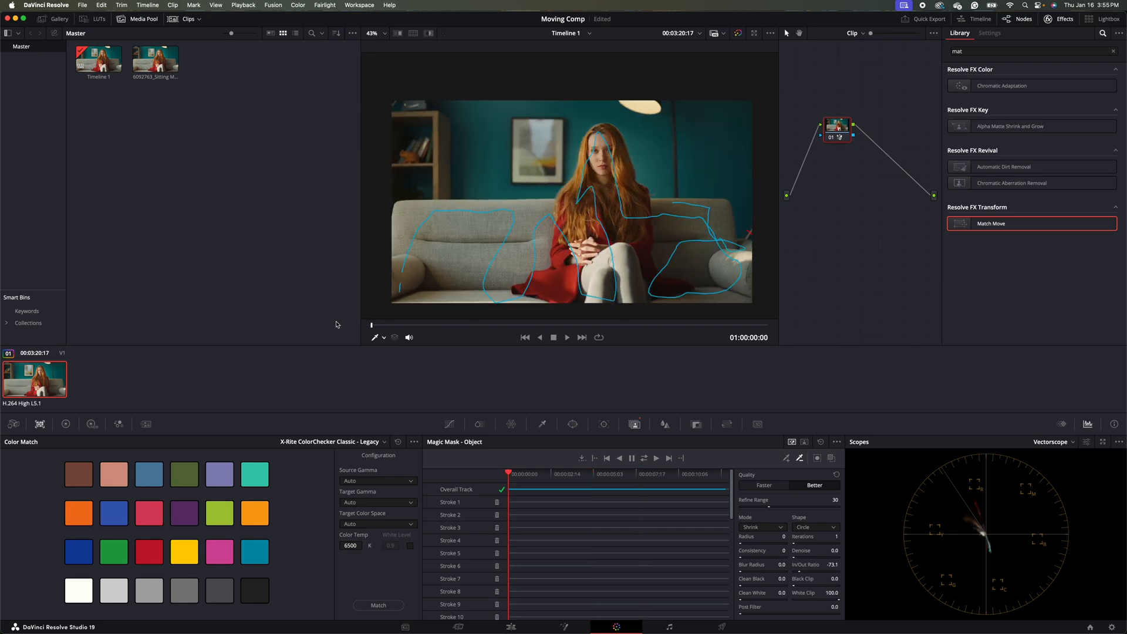
mouse_move(491, 129)
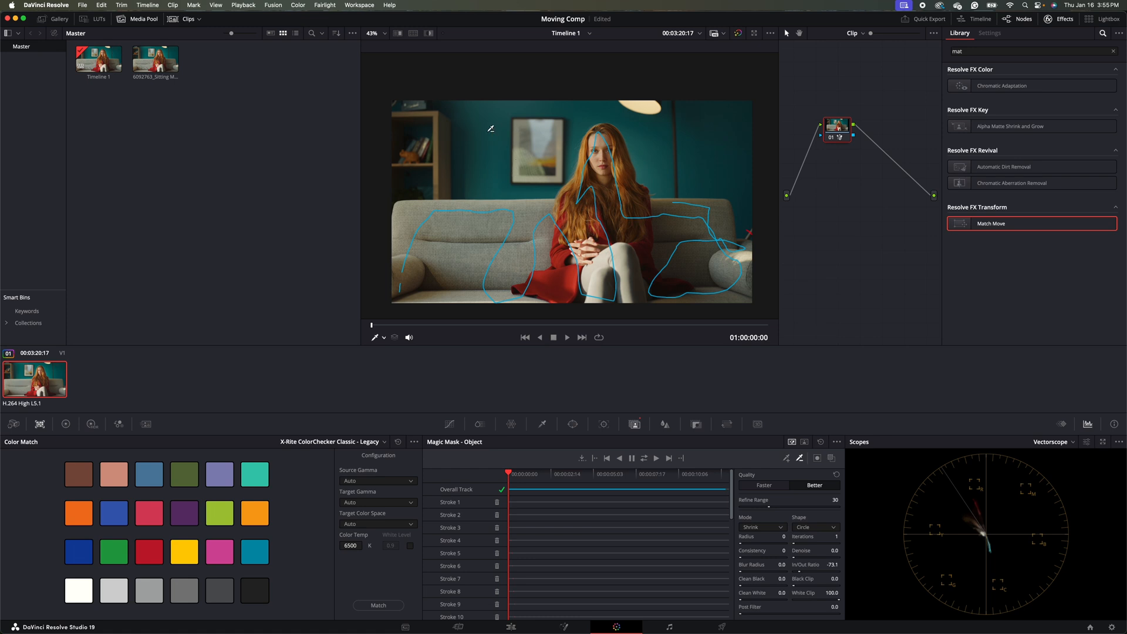
right_click(507, 138)
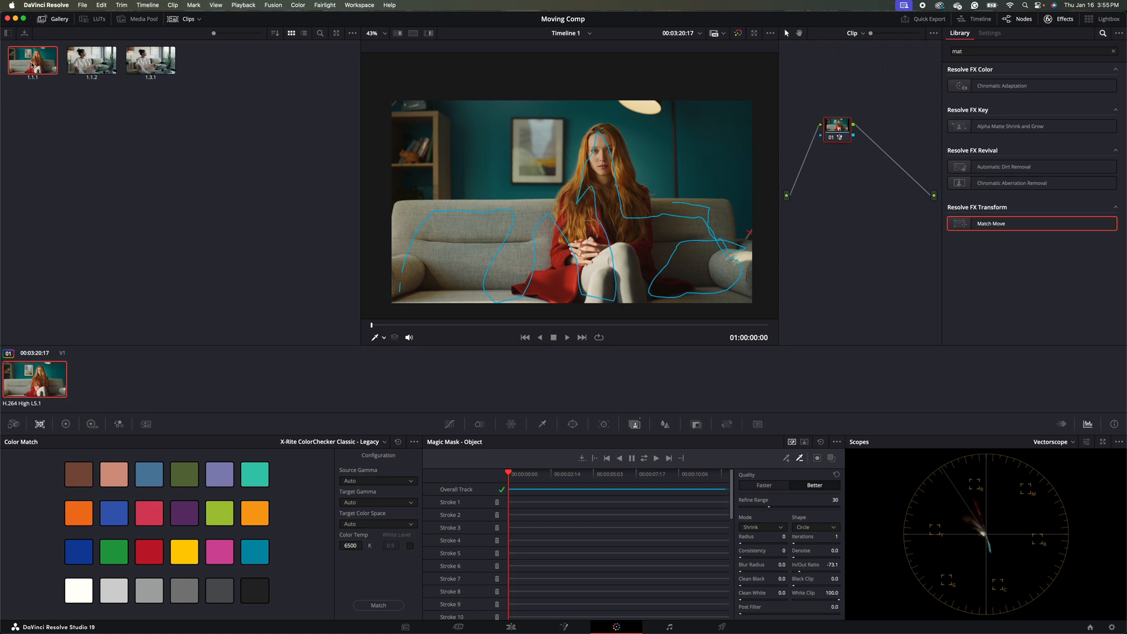
right_click(33, 60)
type("girl sitting")
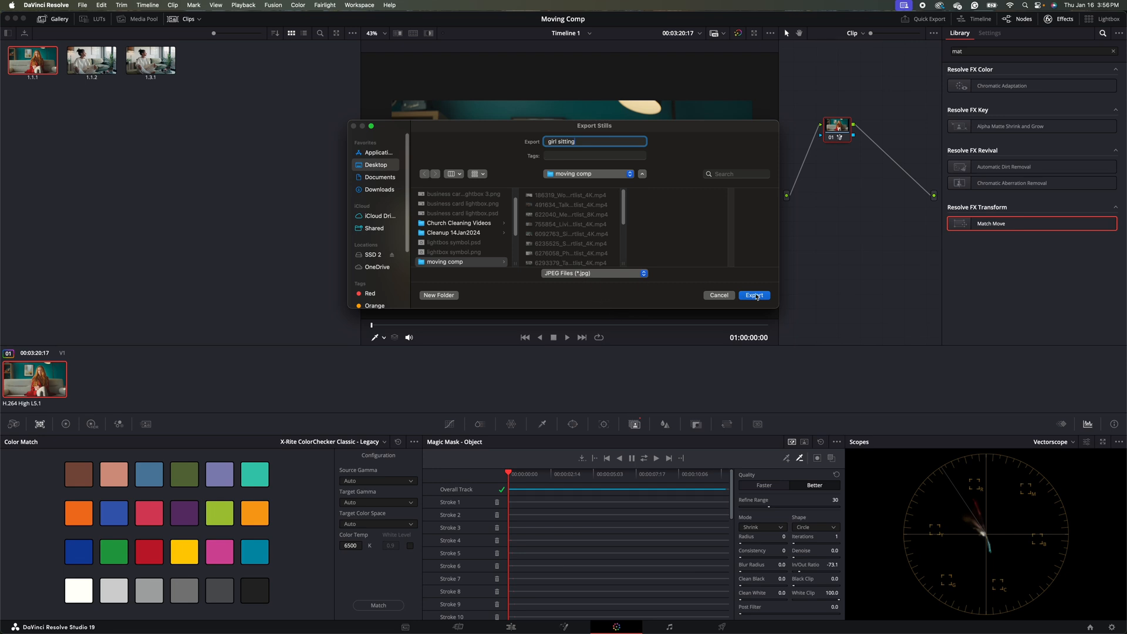
left_click(754, 296)
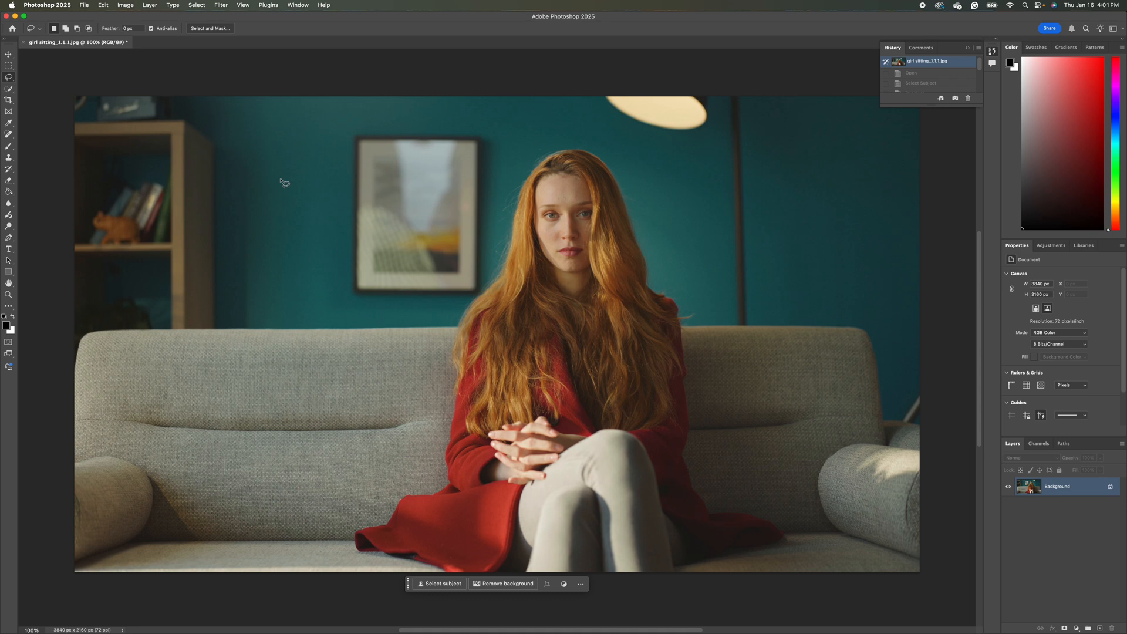
mouse_move(294, 190)
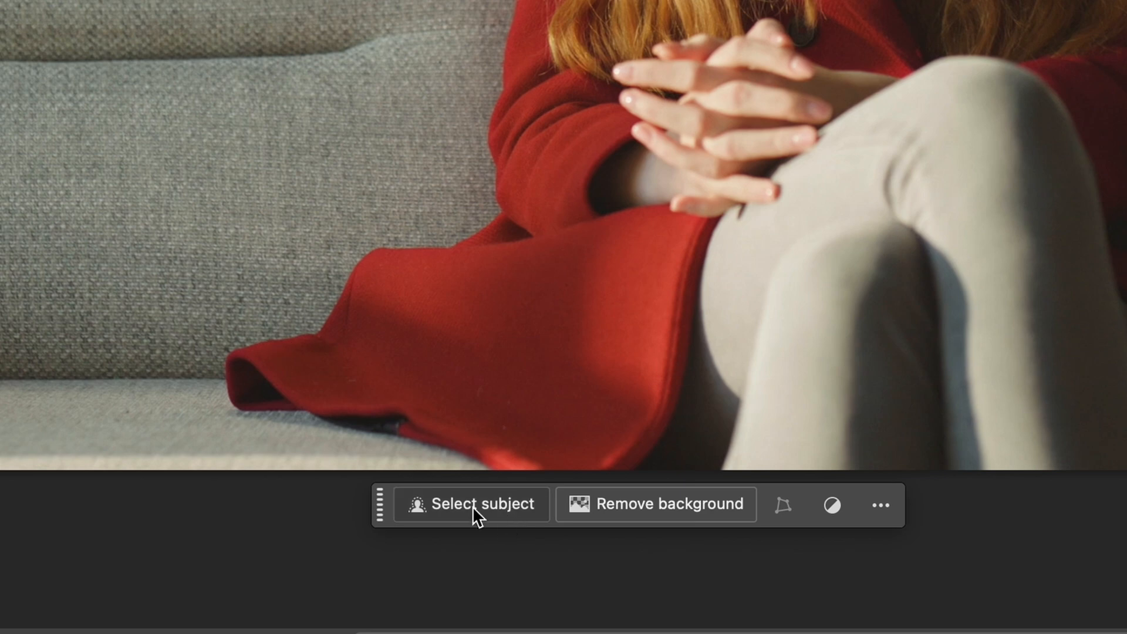
Select the woman and couch with Select Subject, then invert to the background.
left_click(471, 504)
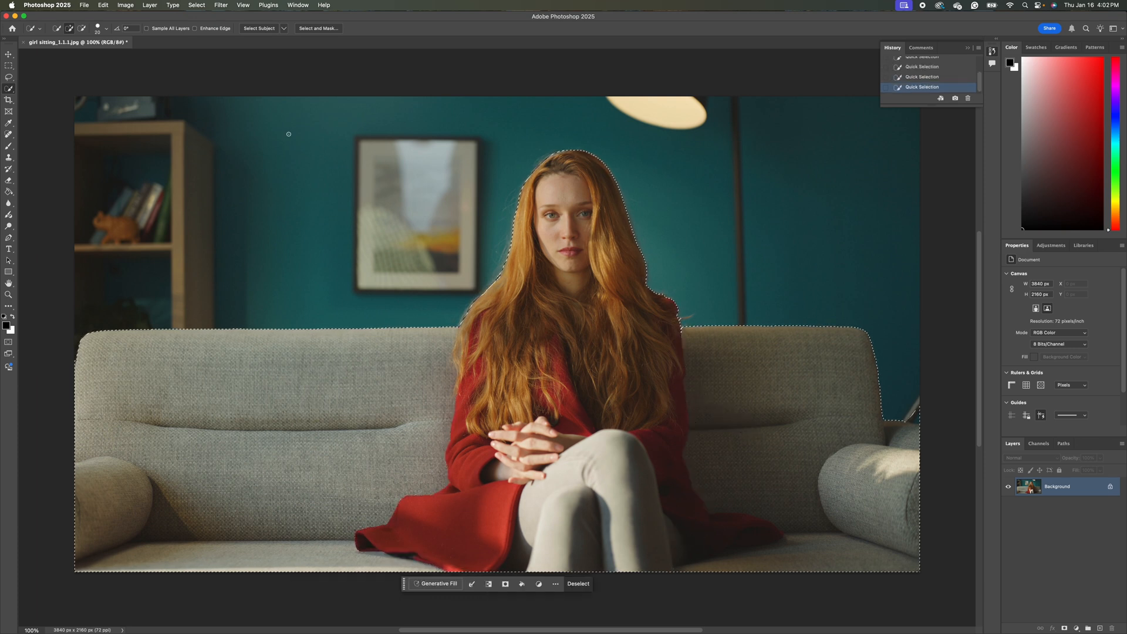
left_click(196, 5)
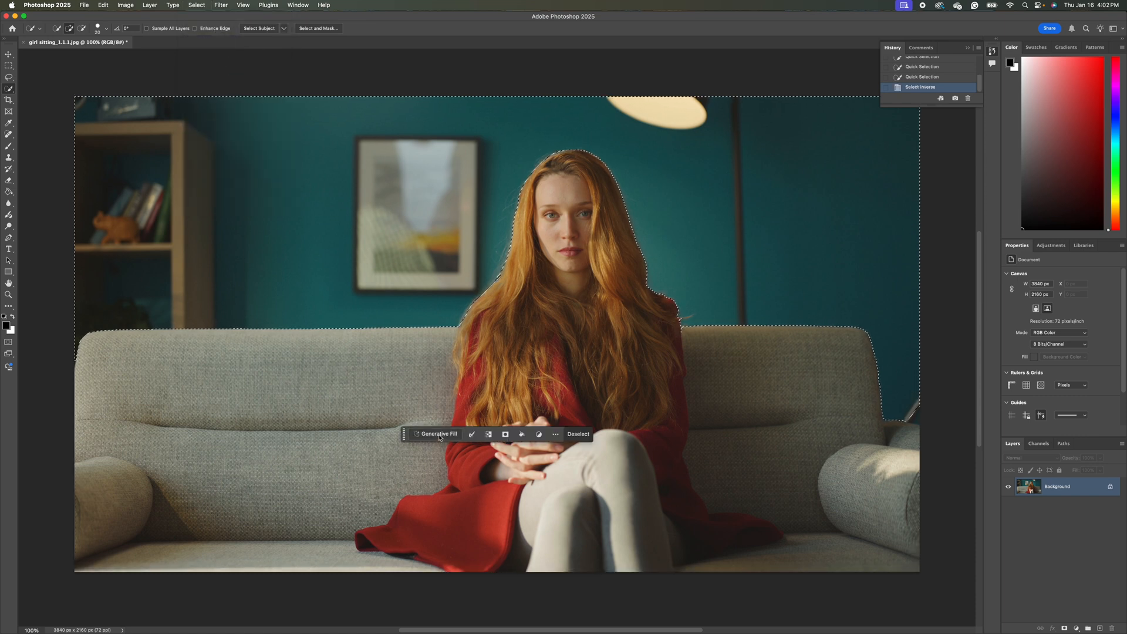
Generate an 'apartment' background with Generative Fill in the selected area.
left_click(434, 433)
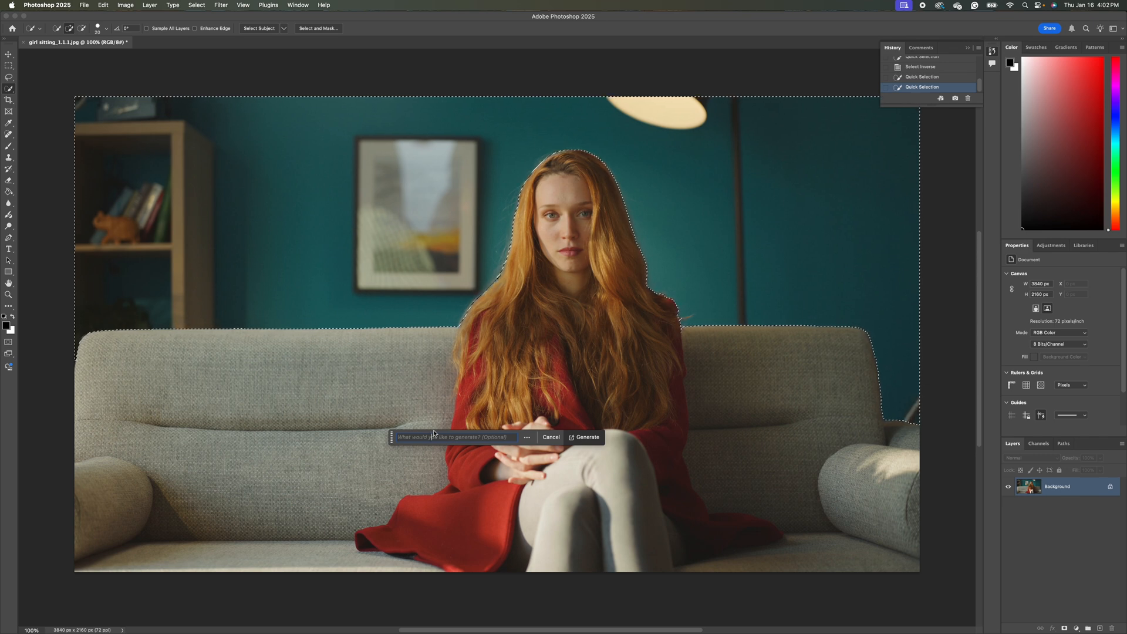
type("apartment")
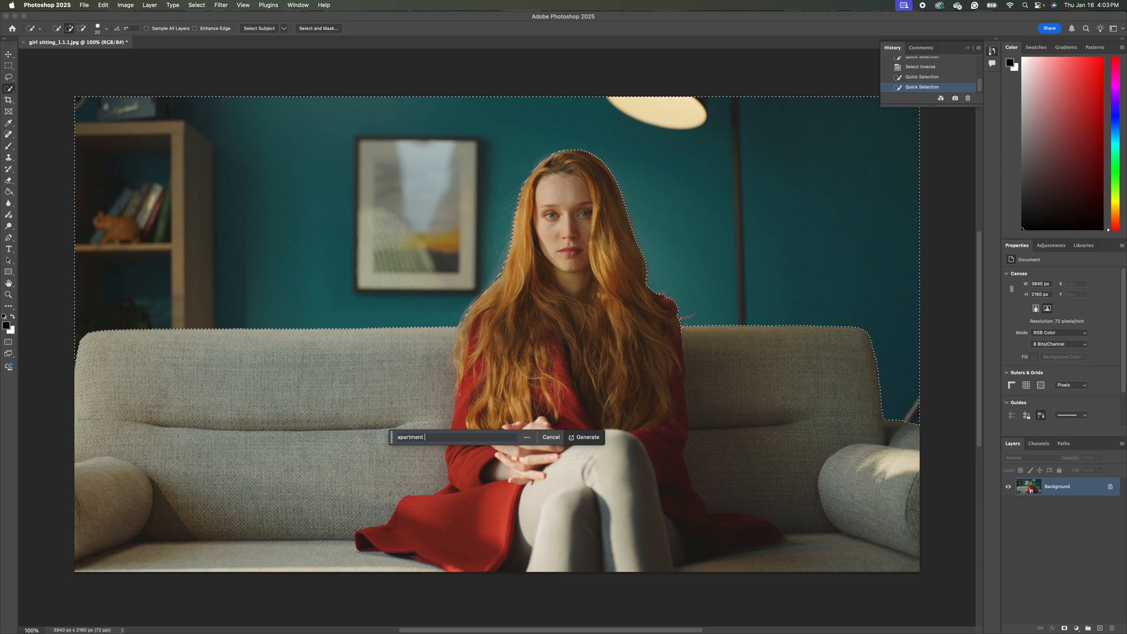
left_click(587, 436)
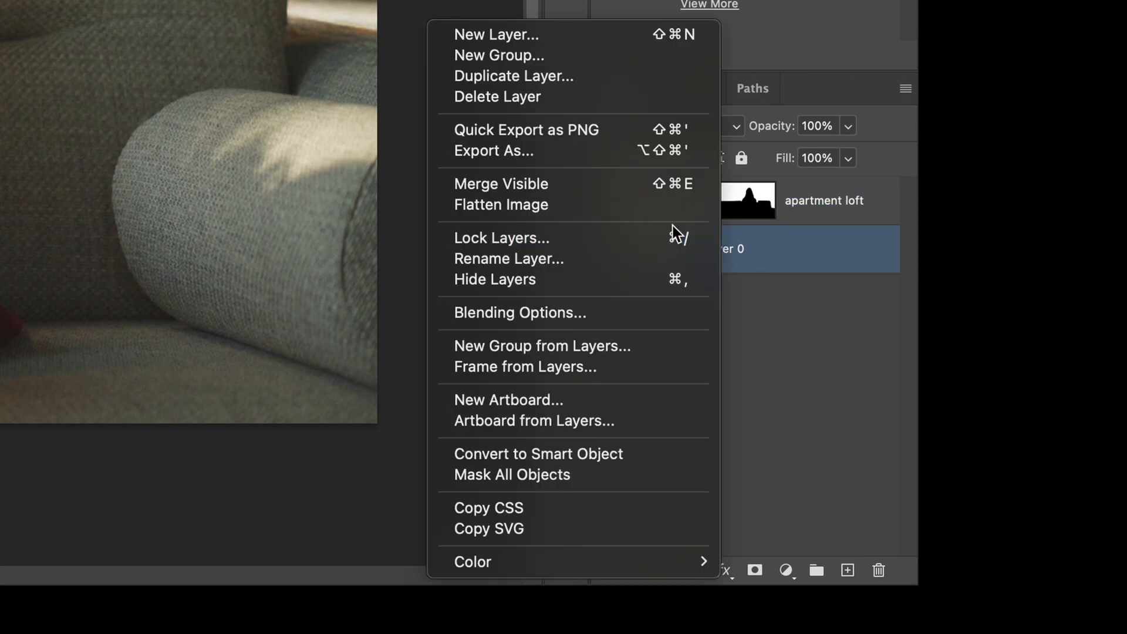
mouse_move(557, 94)
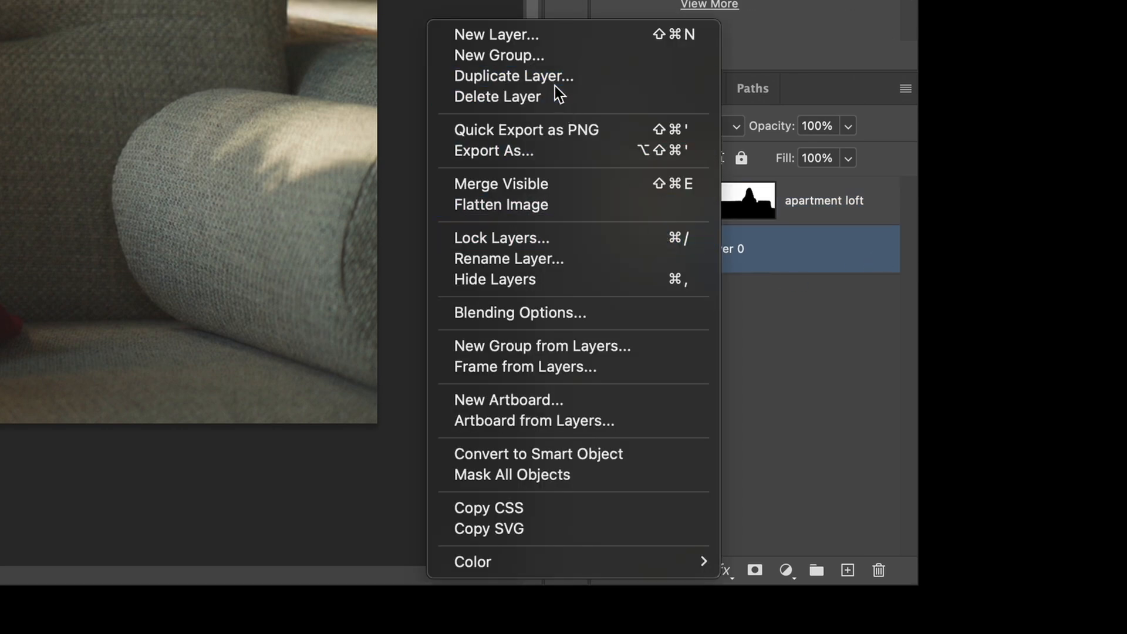
Duplicate Layer 0 and merge it with the apartment loft layer.
left_click(513, 75)
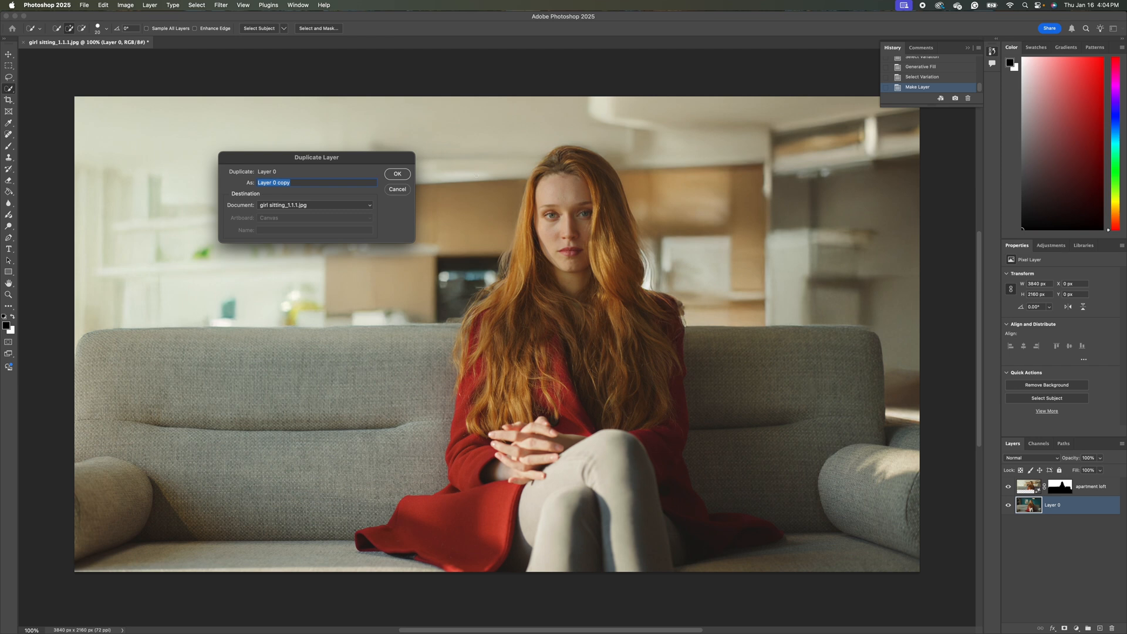
left_click(397, 174)
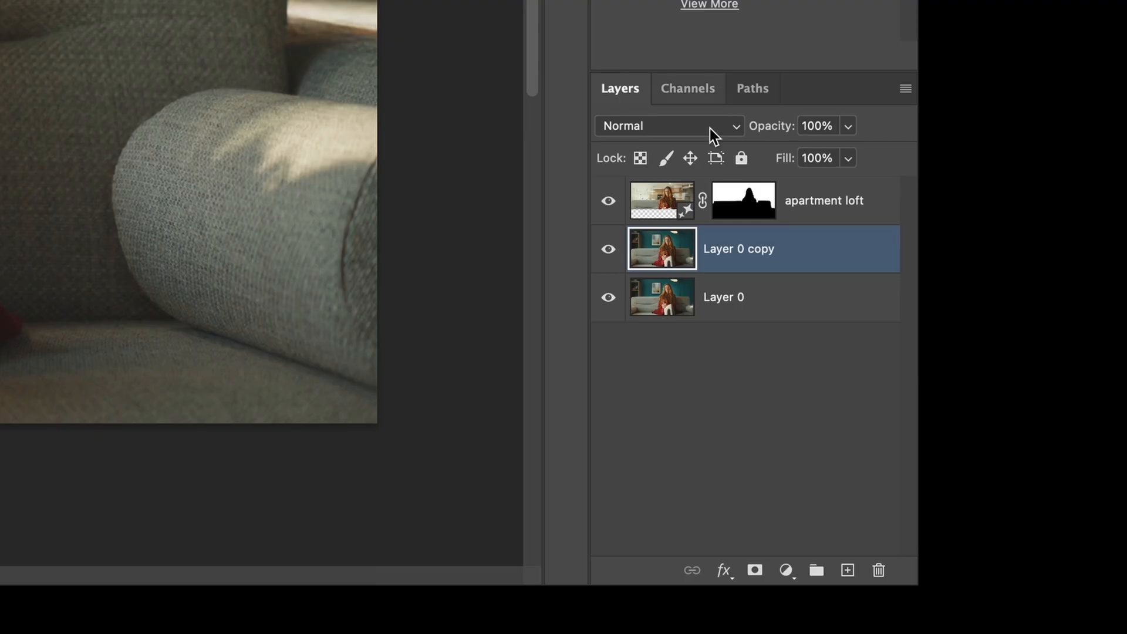
left_click(661, 200)
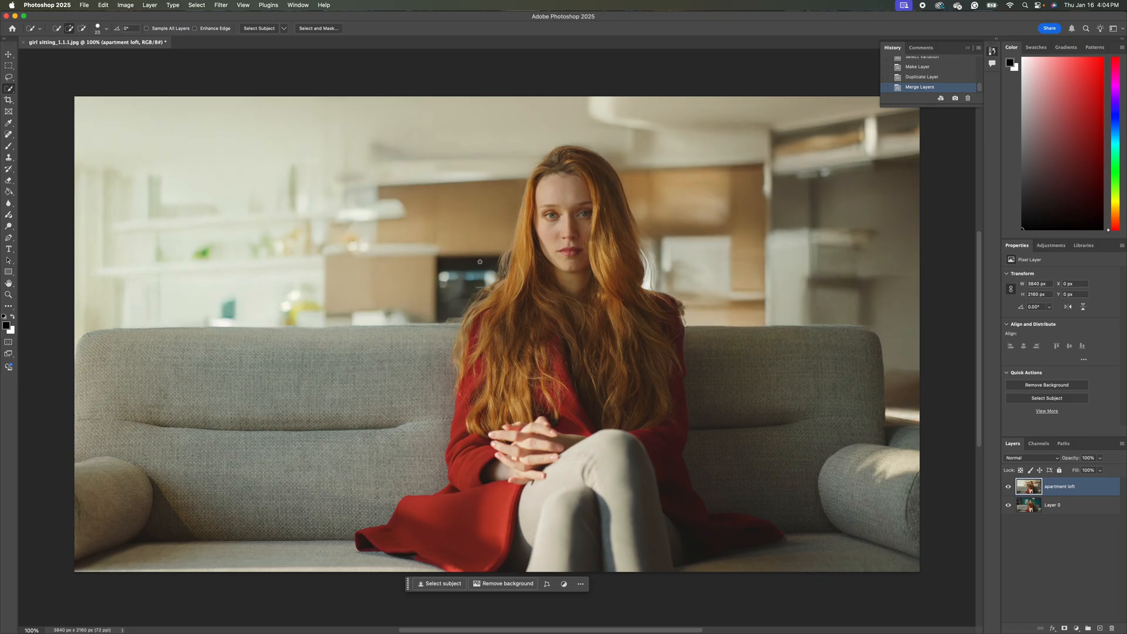
mouse_move(576, 233)
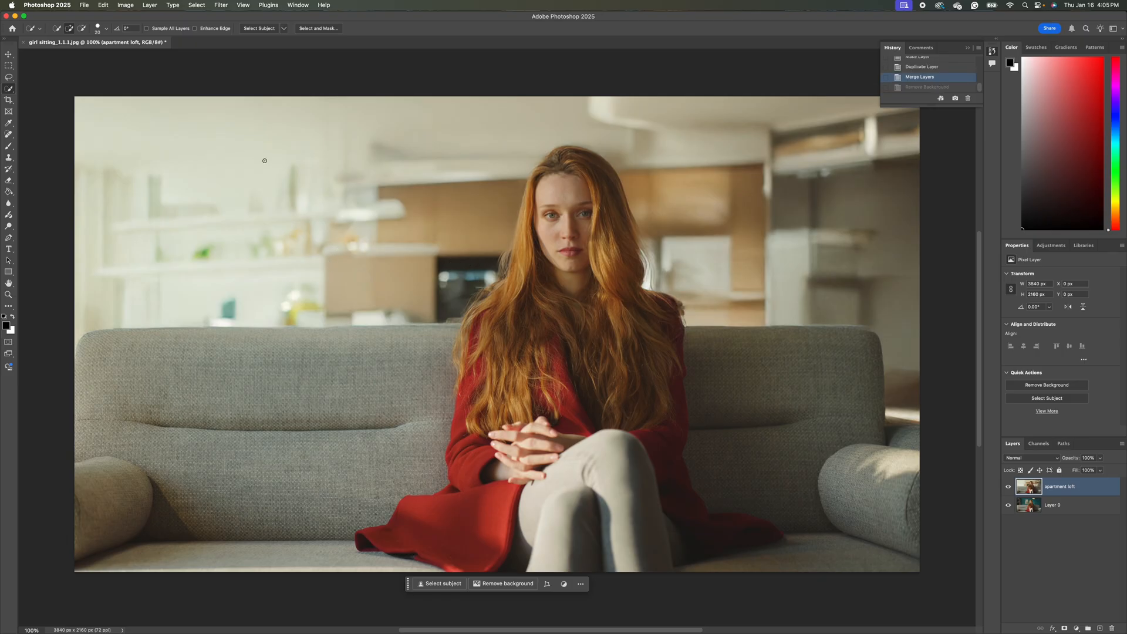
mouse_move(148, 134)
type("rem")
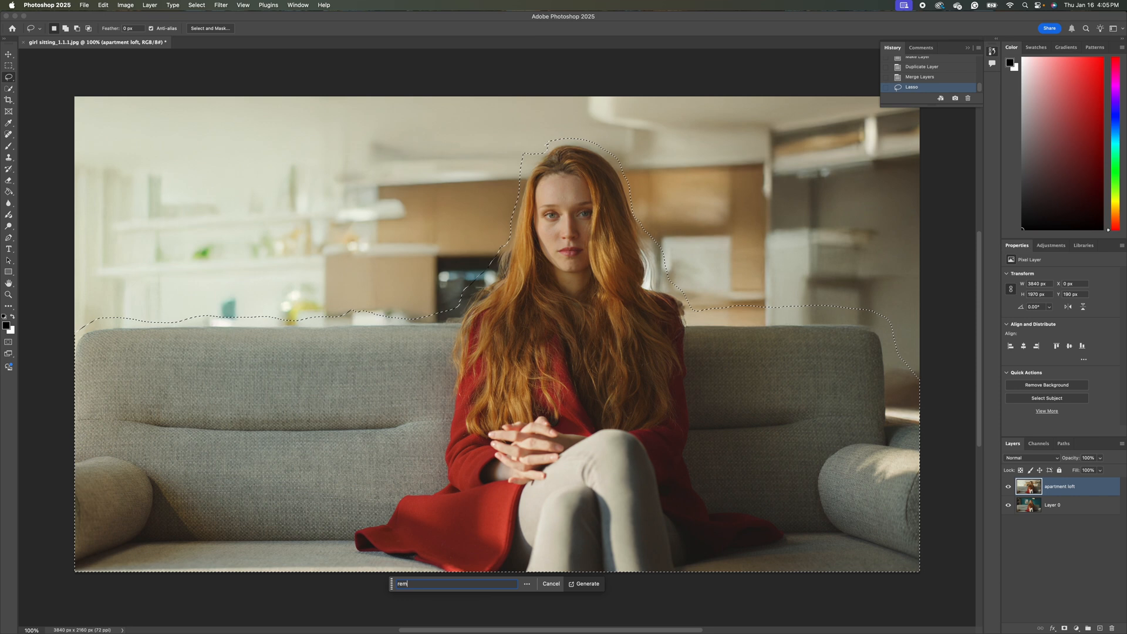
Generate a 'remove' fill that erases the woman and couch from the kitchen.
left_click(585, 584)
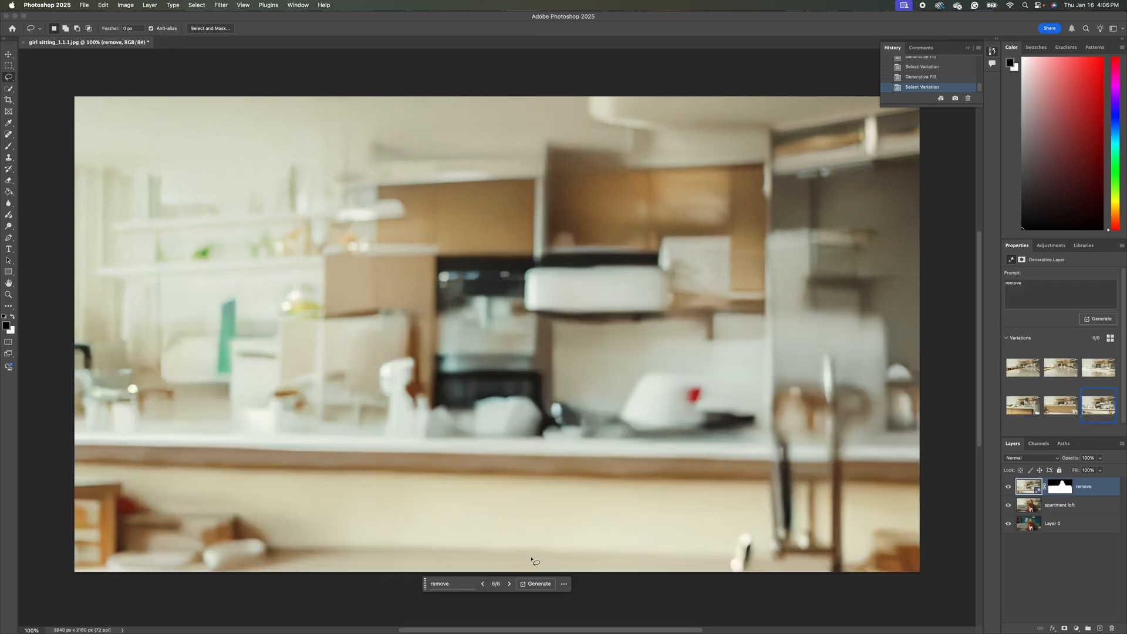
mouse_move(333, 422)
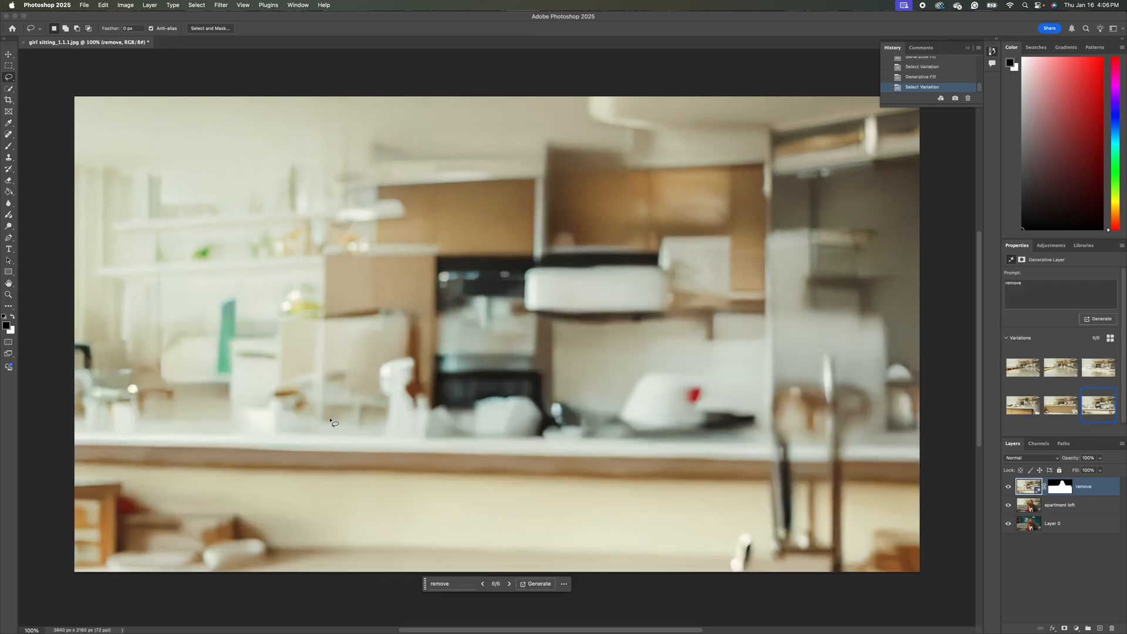
mouse_move(823, 433)
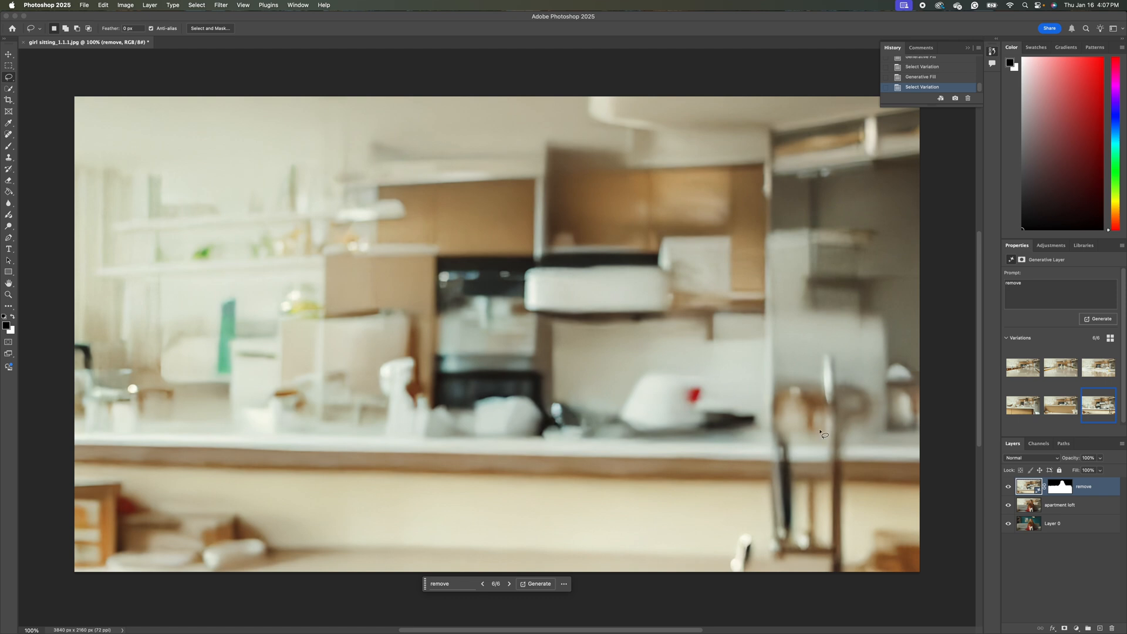
mouse_move(415, 418)
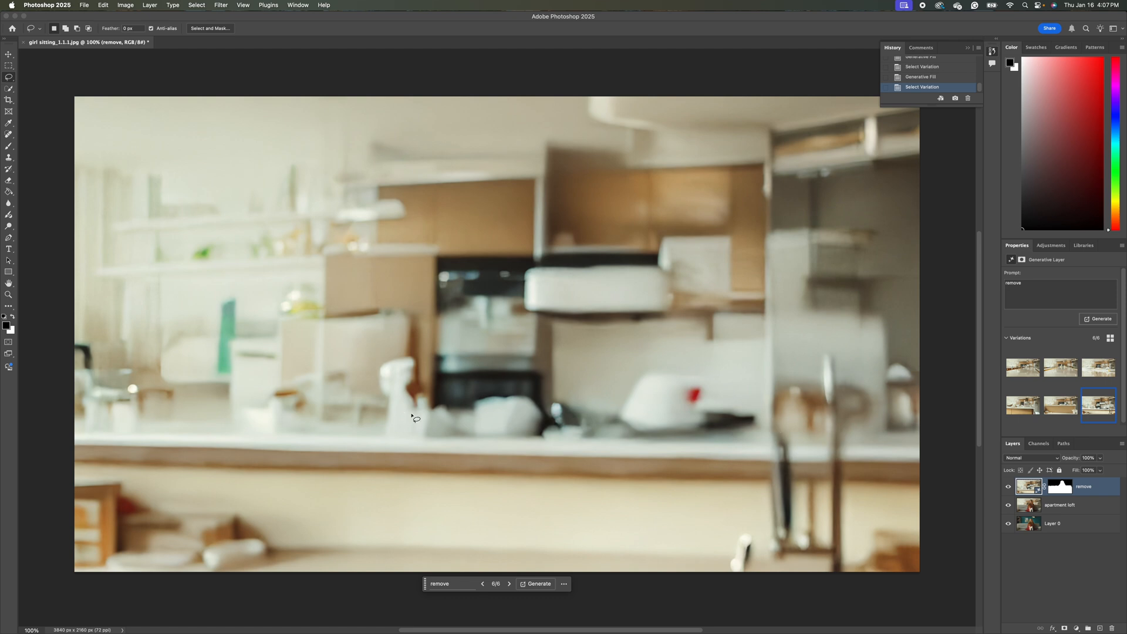
mouse_move(203, 163)
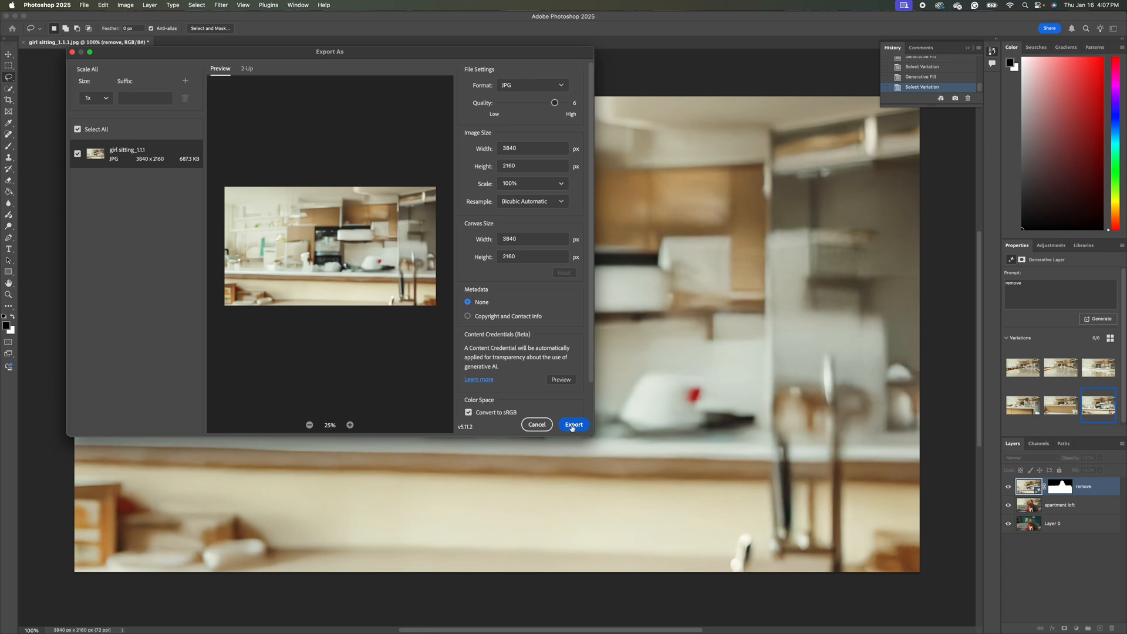
Export the background as a full-resolution JPG named 'kitchen'.
left_click(574, 424)
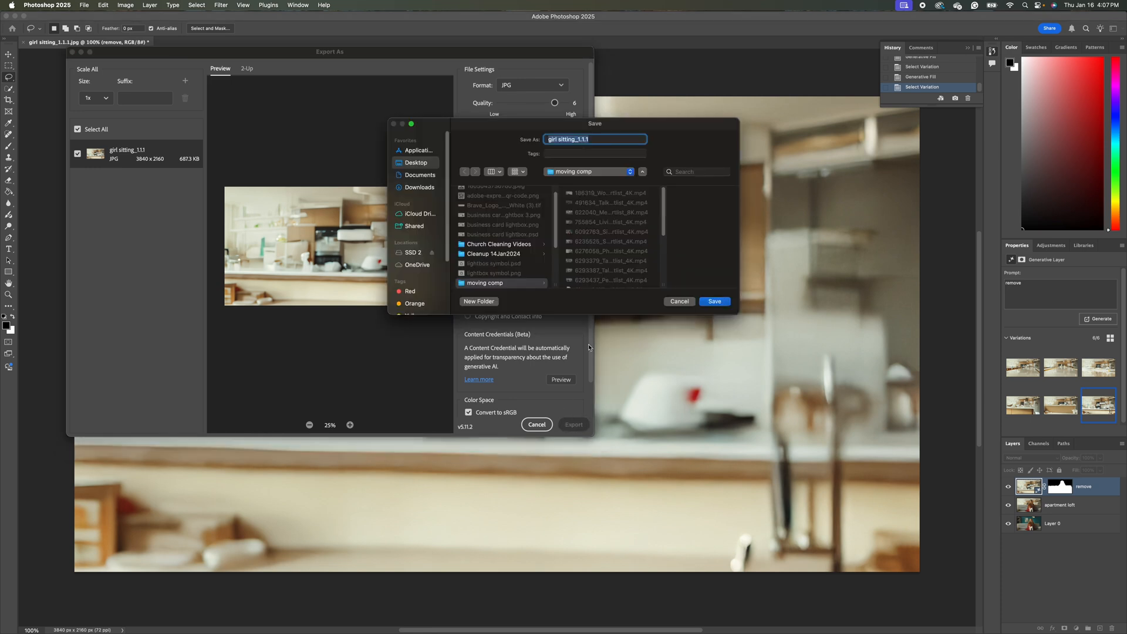
type("kitchen")
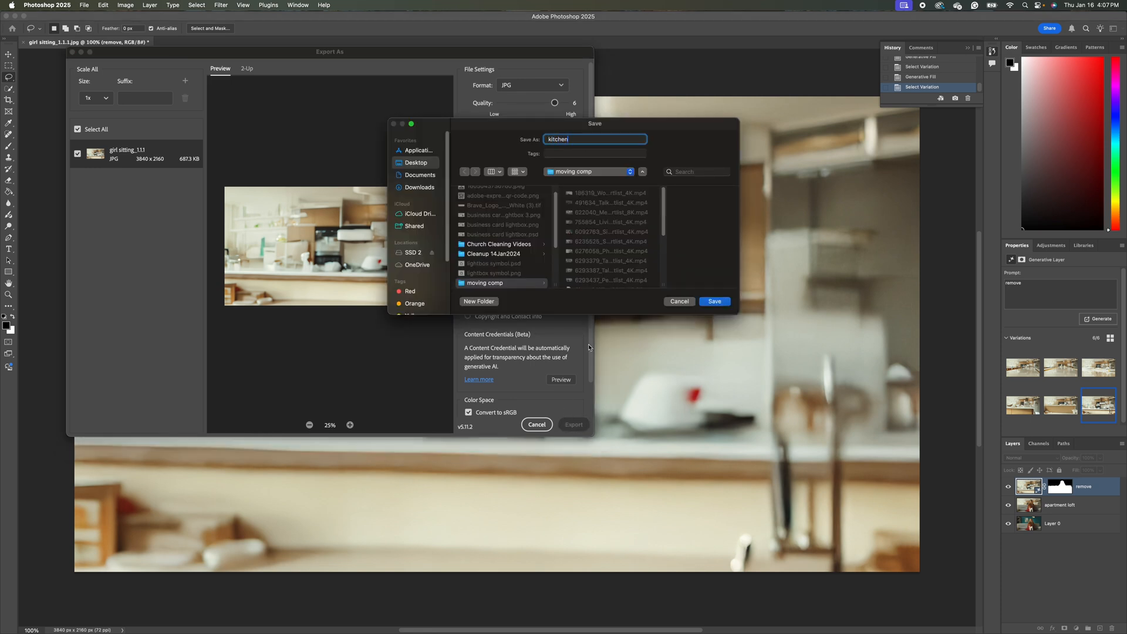
mouse_move(583, 229)
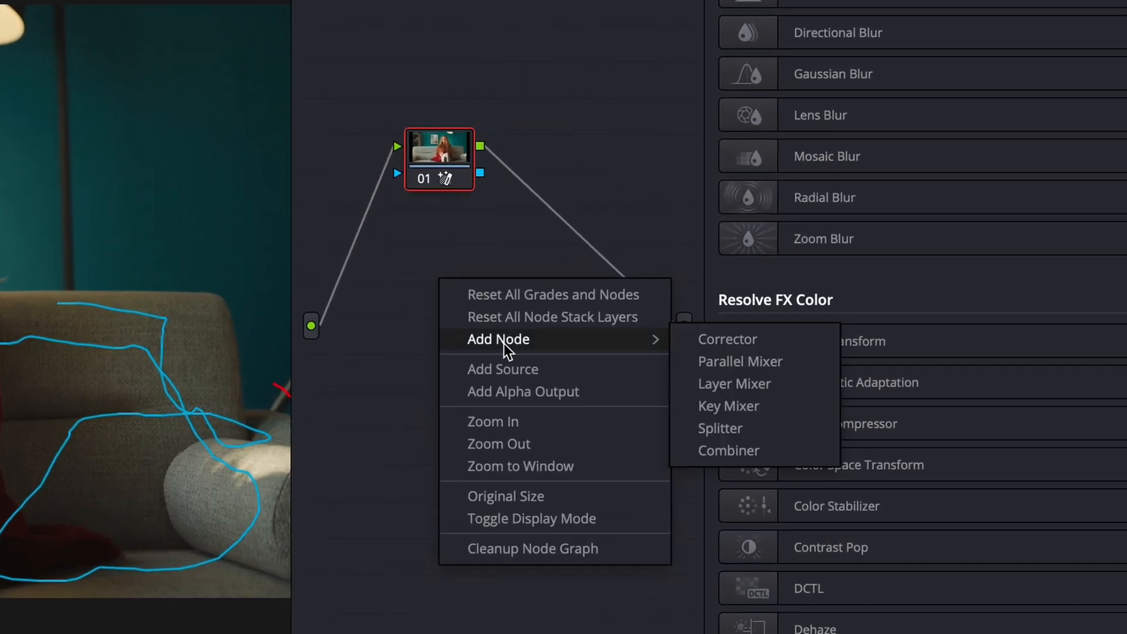
Add an empty corrector node and search the effects library for 'move'.
left_click(727, 338)
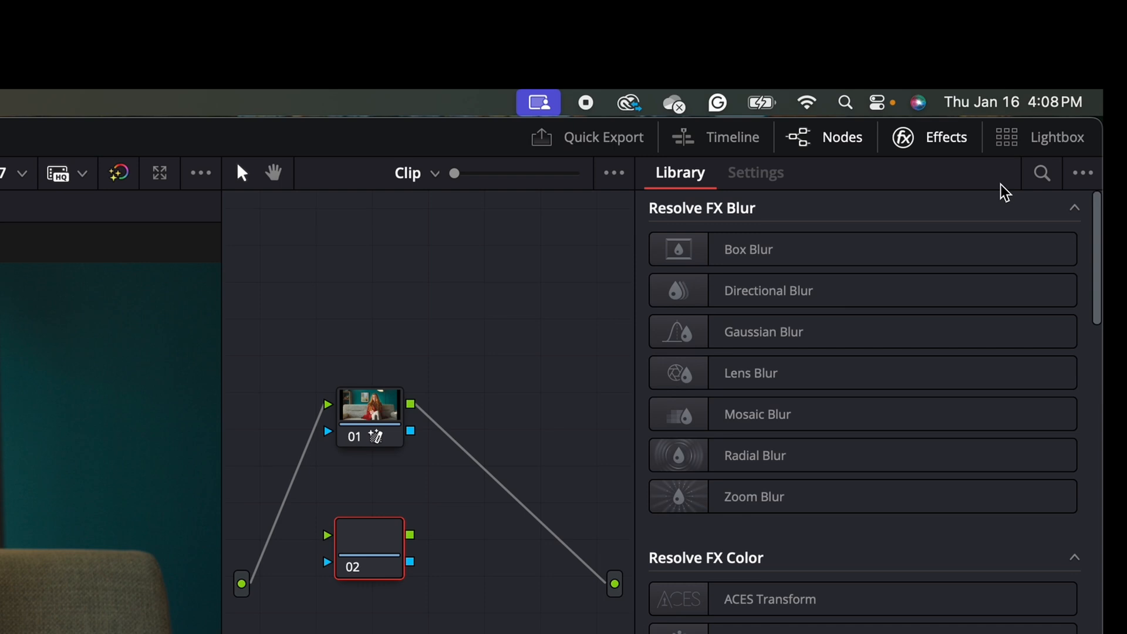
left_click(1041, 173)
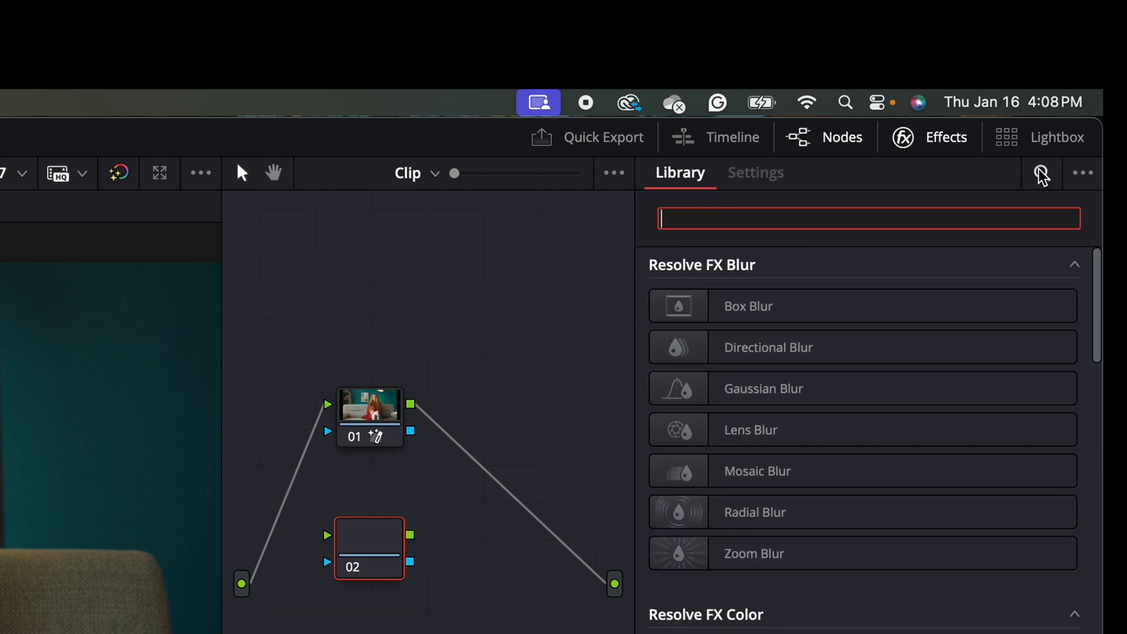
type("move")
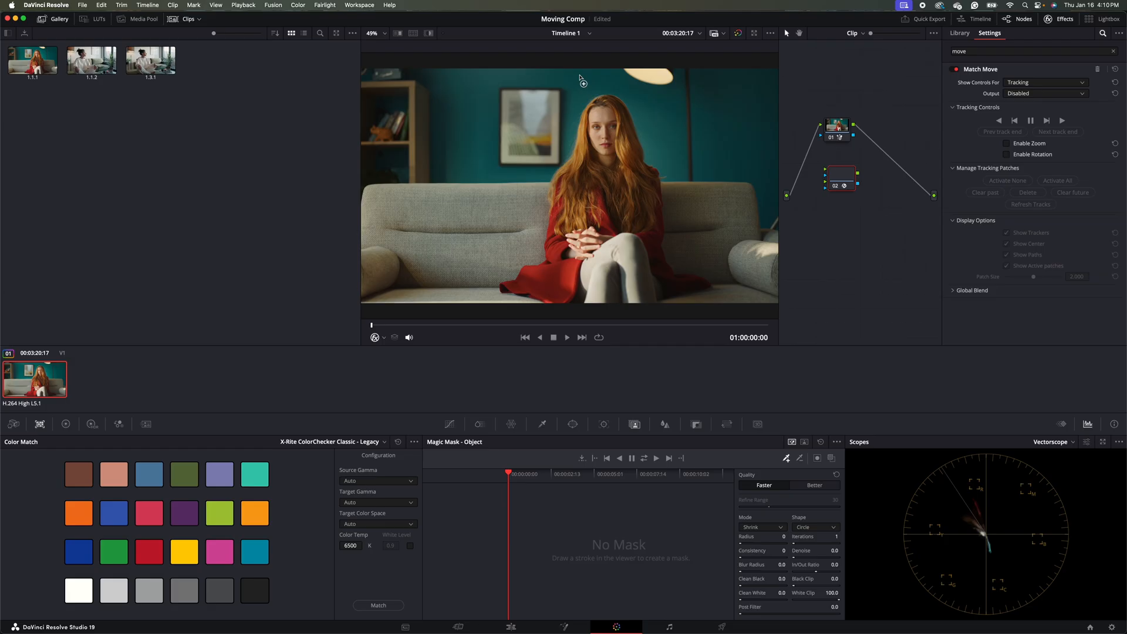
Place a Match Move tracking patch on the wall above the woman.
left_click(374, 337)
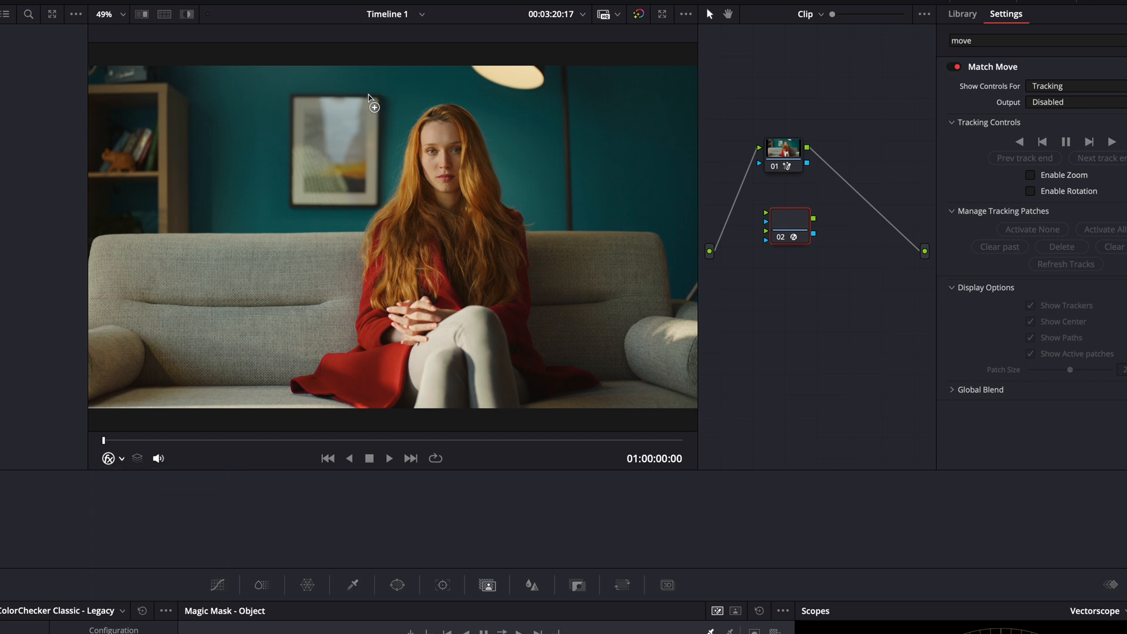
mouse_move(382, 112)
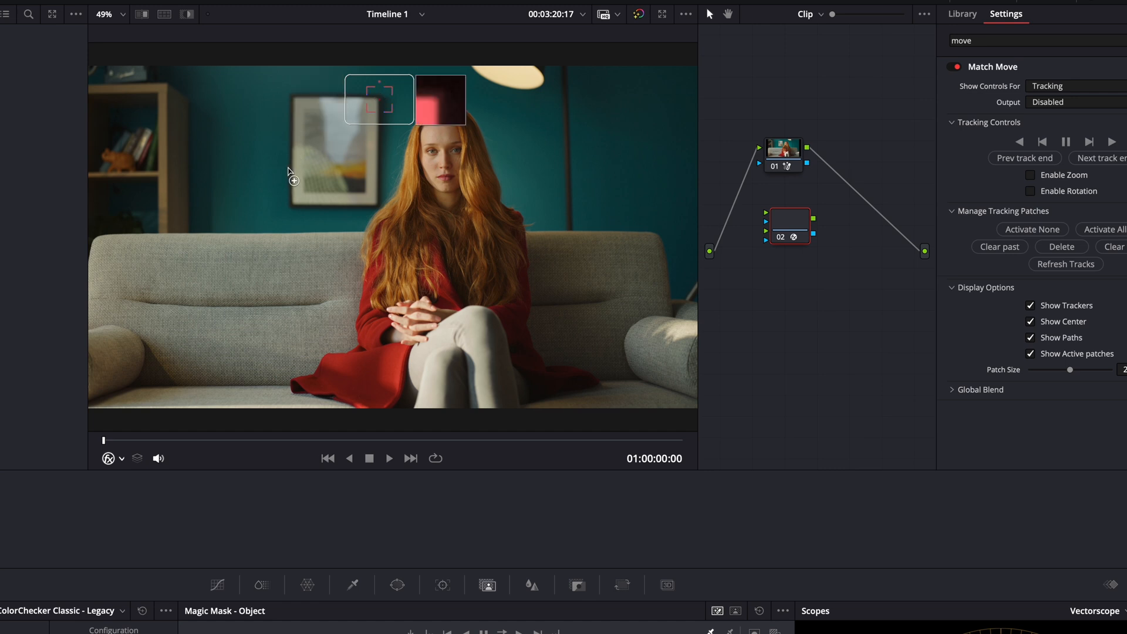
mouse_move(294, 212)
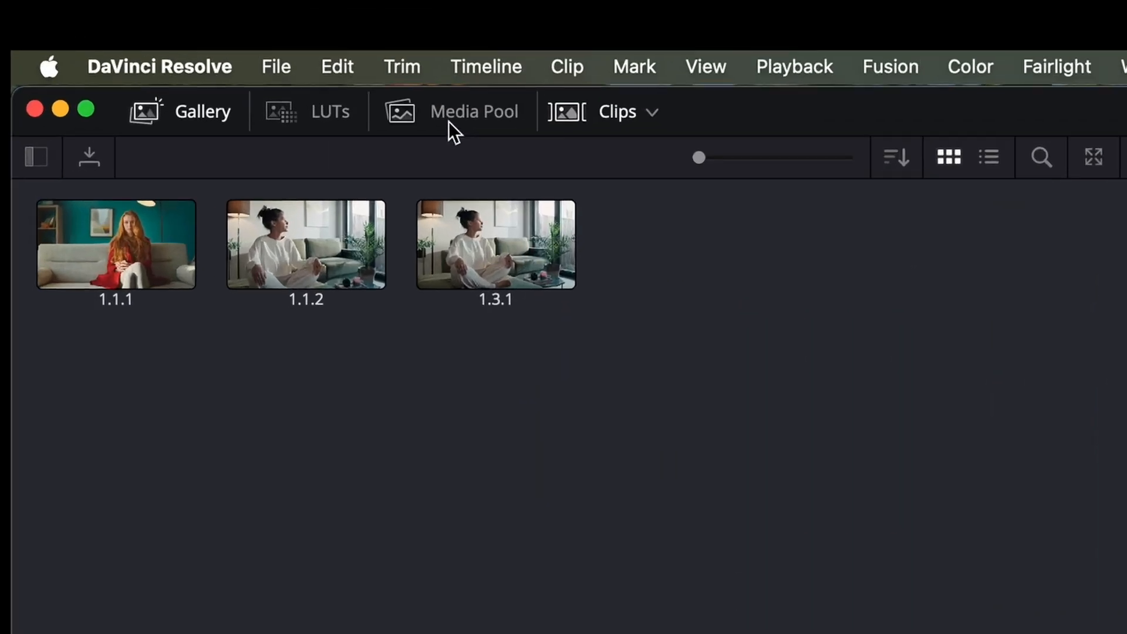
Import kitchen.jpg from the Media Pool and bring it into the node graph for node 02.
left_click(453, 112)
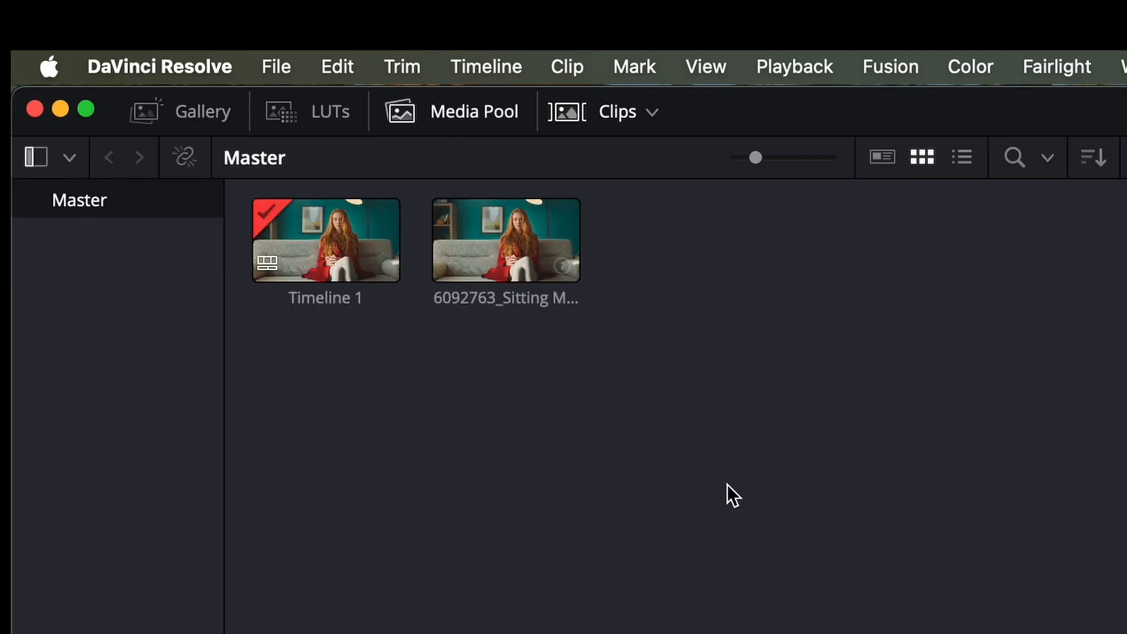
mouse_move(759, 457)
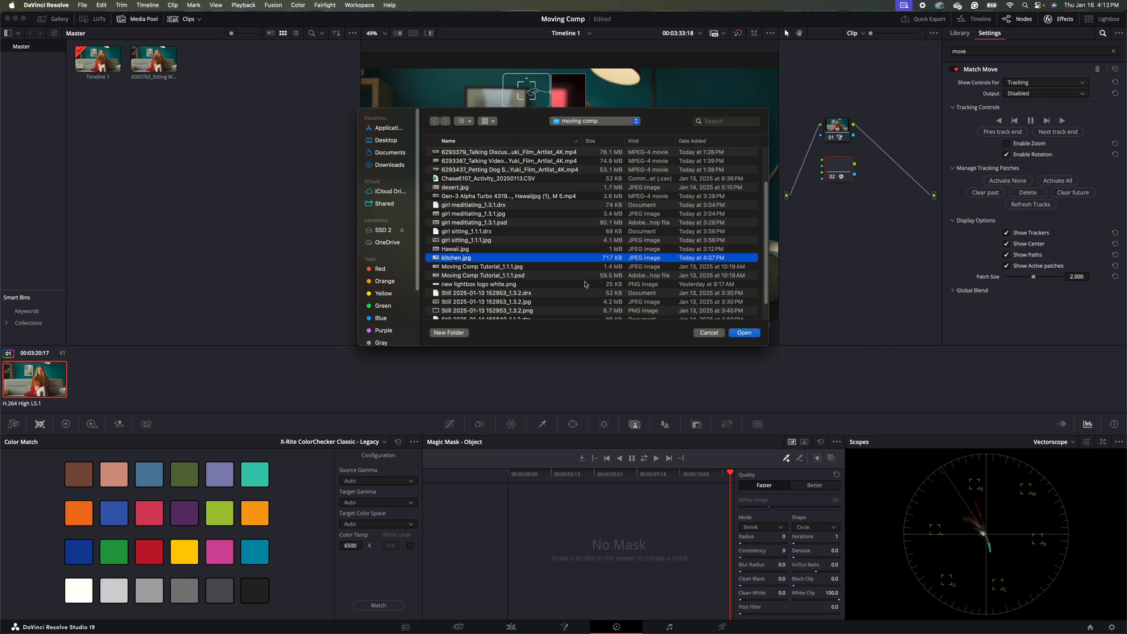
left_click(744, 332)
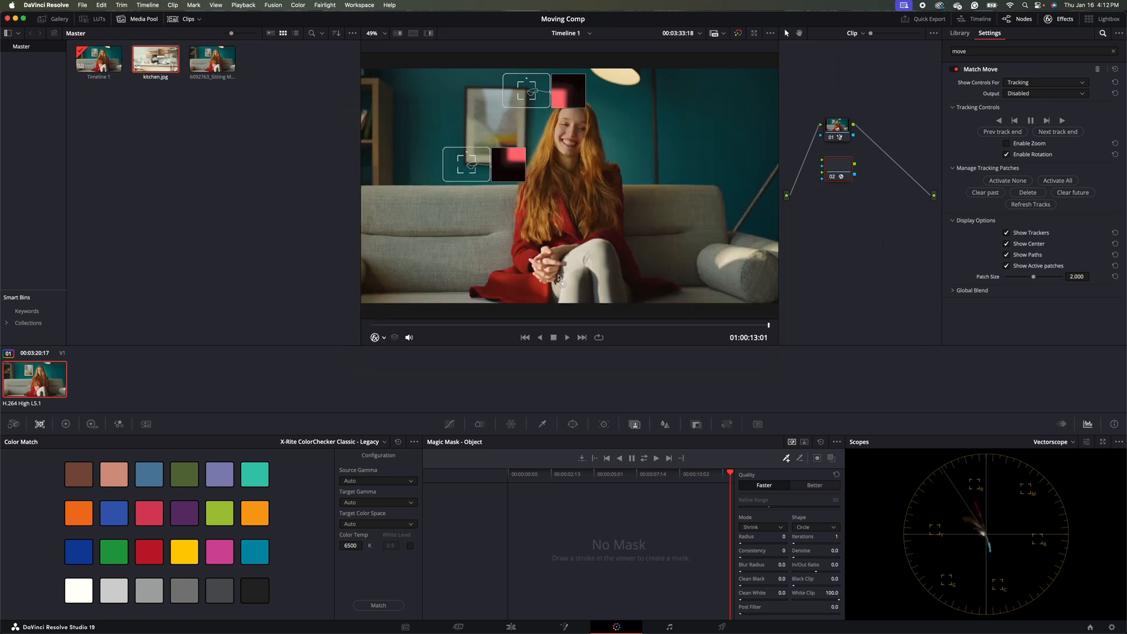
left_click(959, 33)
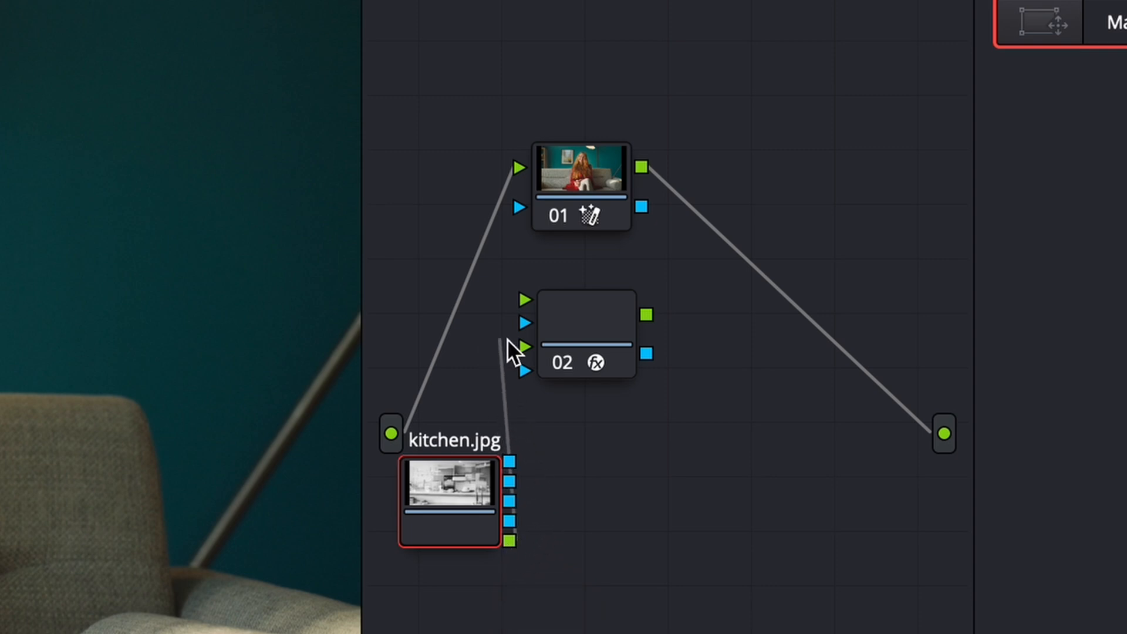
mouse_move(521, 352)
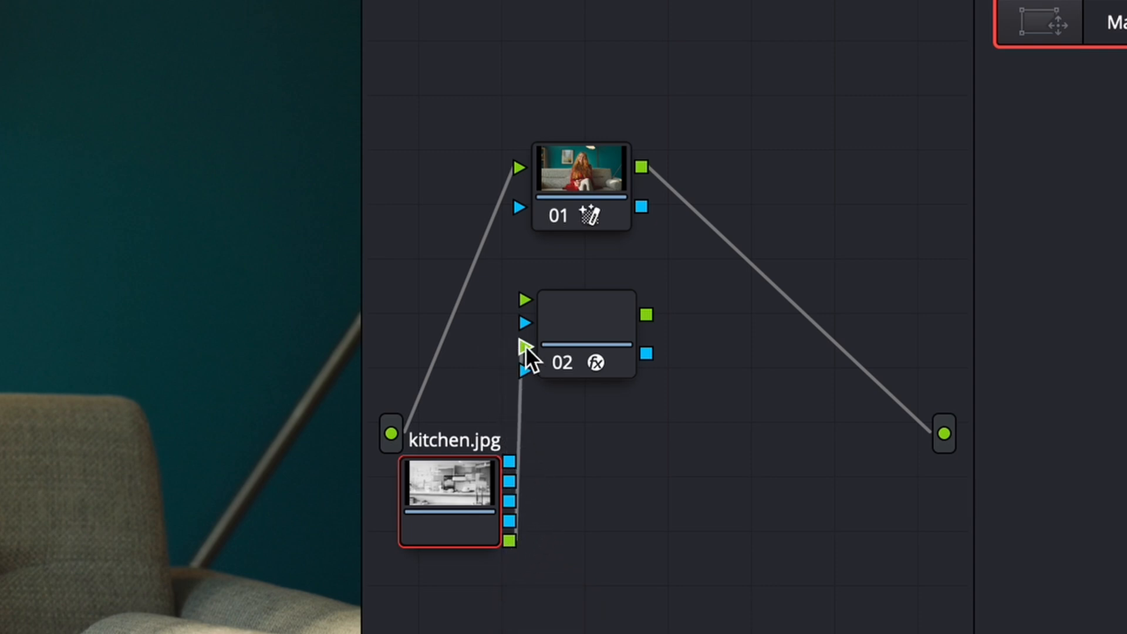
mouse_move(586, 338)
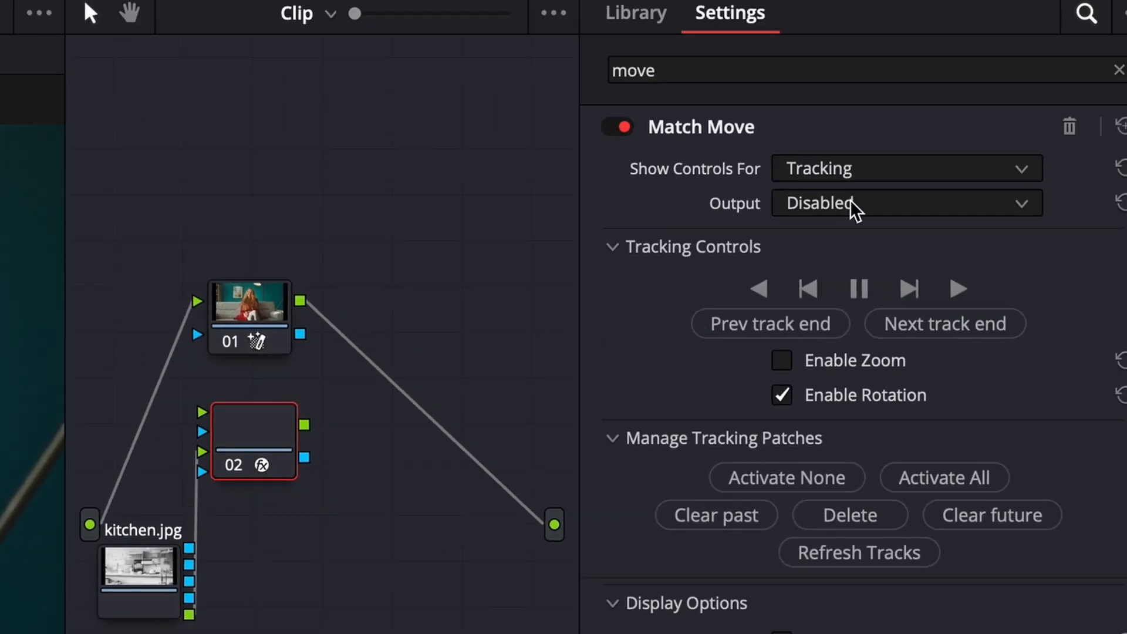
Switch Match Move's Output from Disabled to the external source composite.
left_click(904, 203)
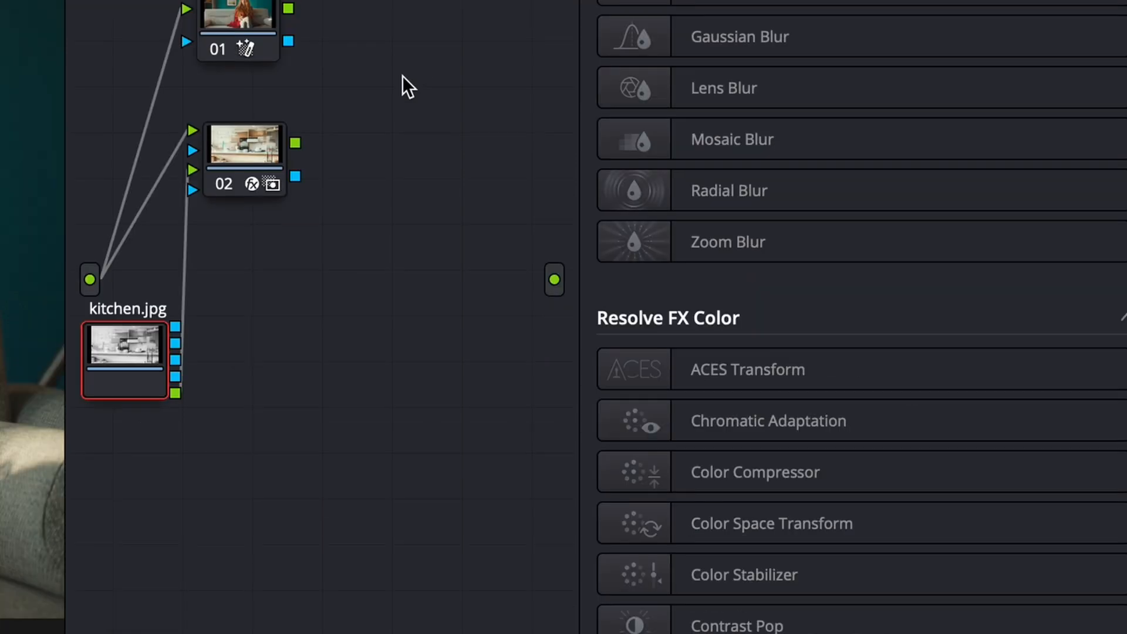
mouse_move(245, 148)
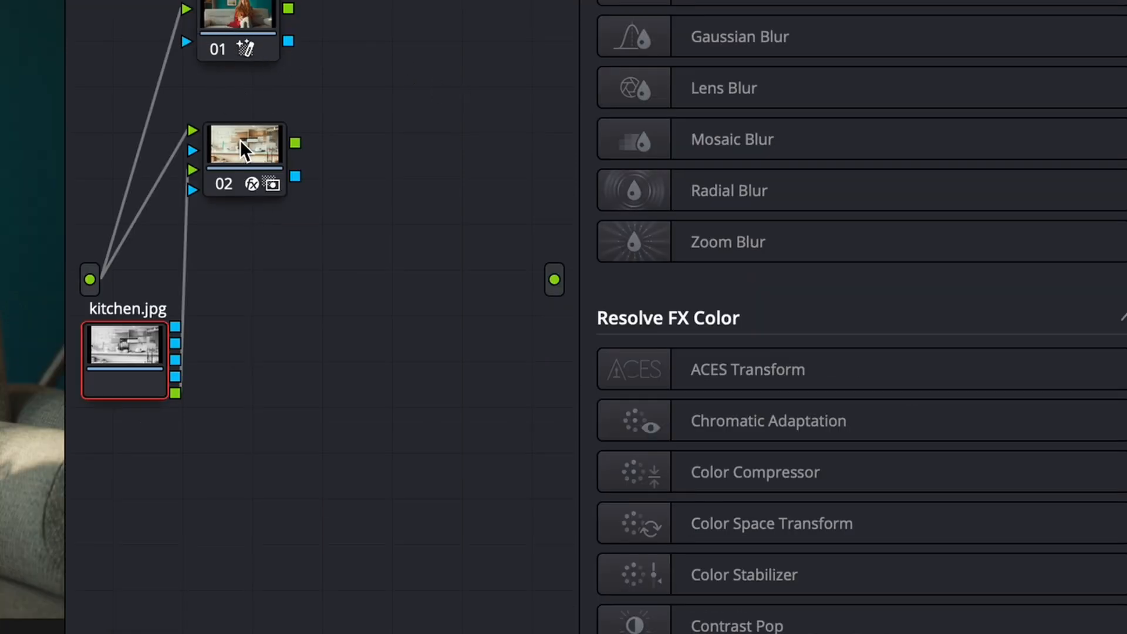
mouse_move(381, 85)
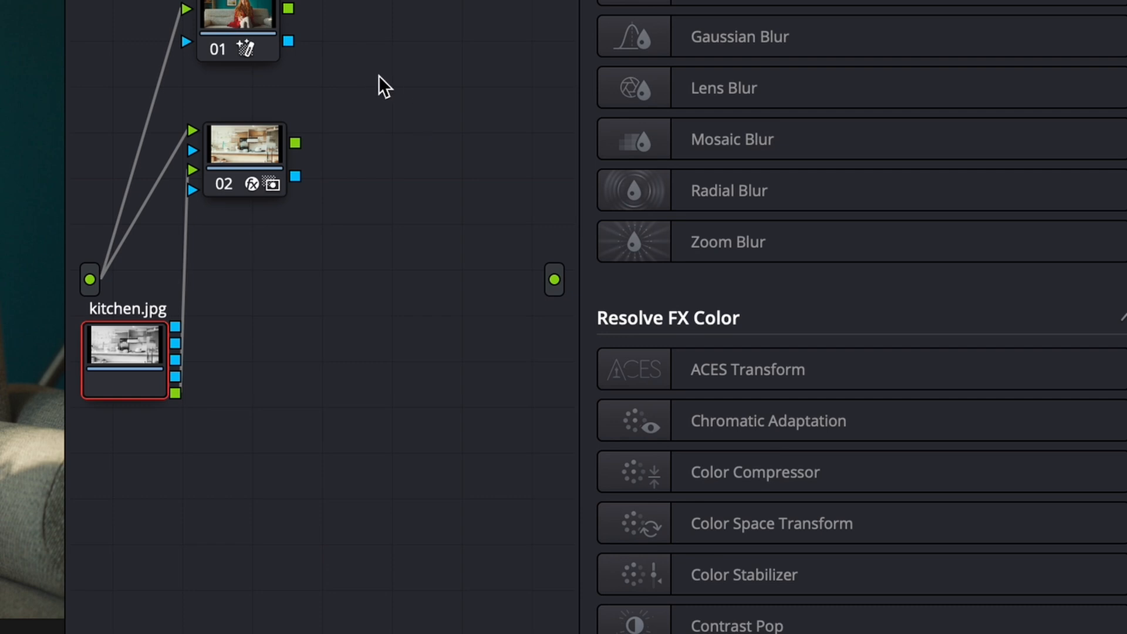
Add a Layer Mixer combining nodes 01 and 02, then preview the kitchen composite.
right_click(377, 78)
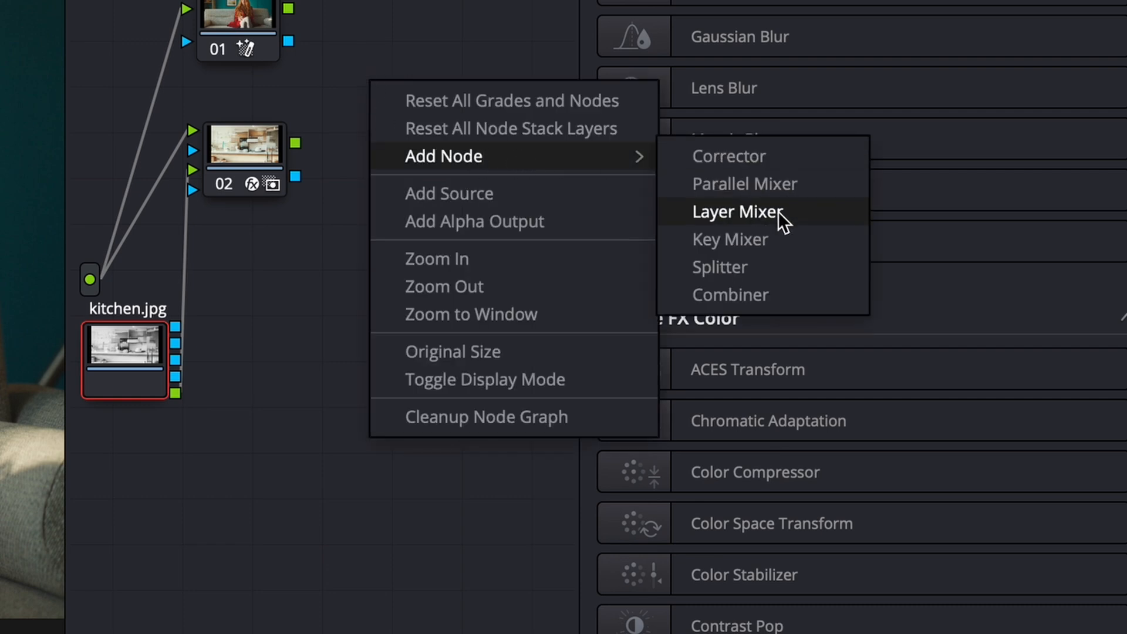
left_click(736, 211)
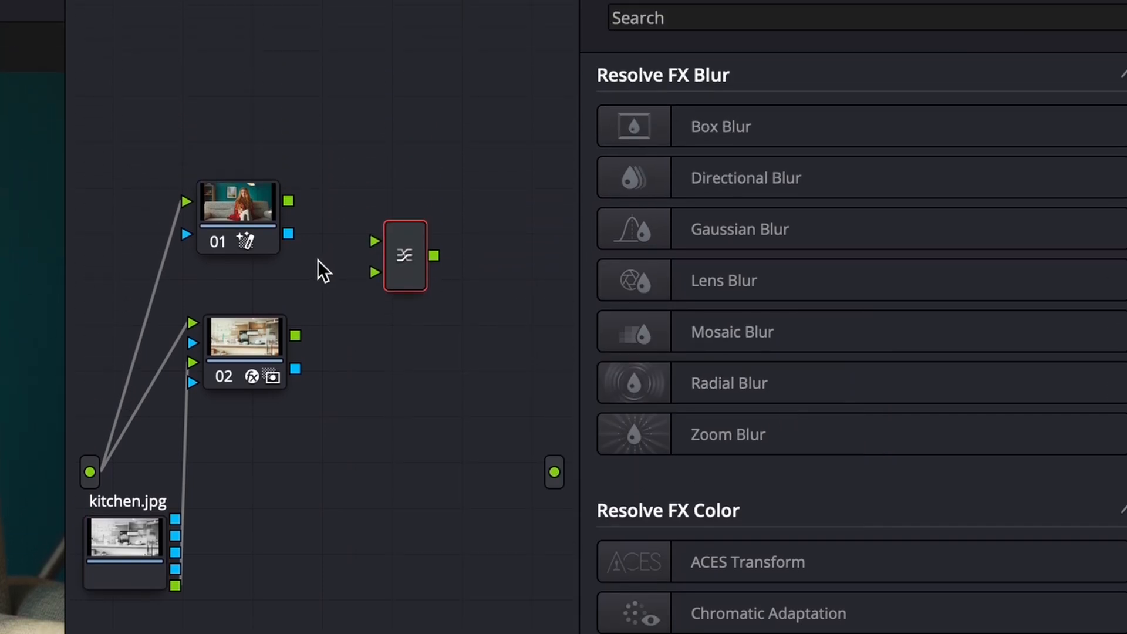
mouse_move(381, 291)
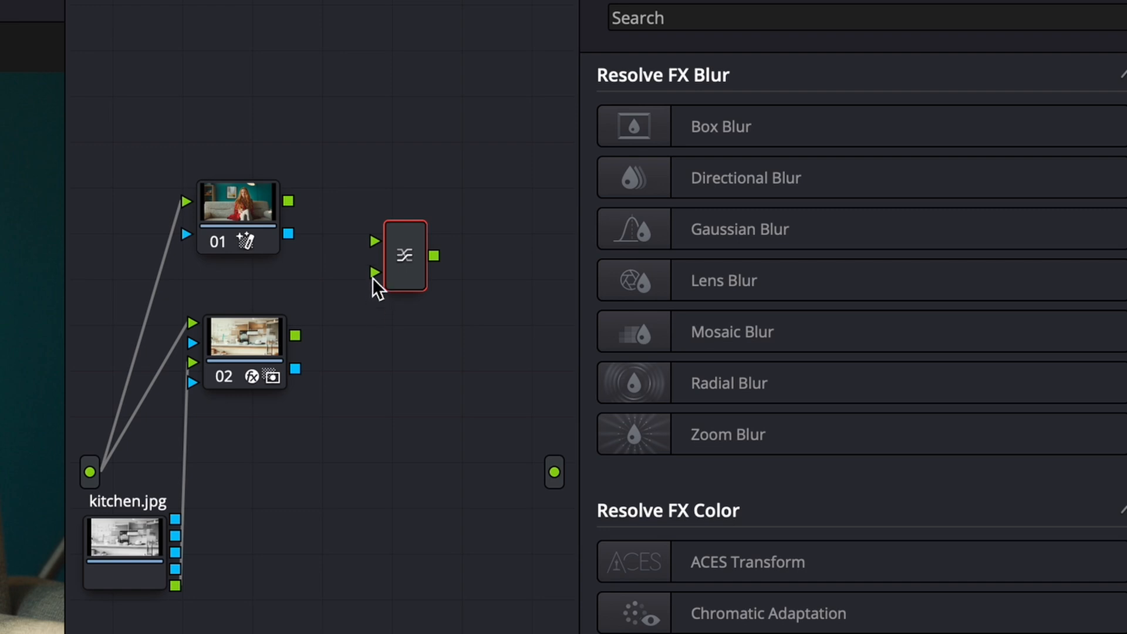
mouse_move(373, 264)
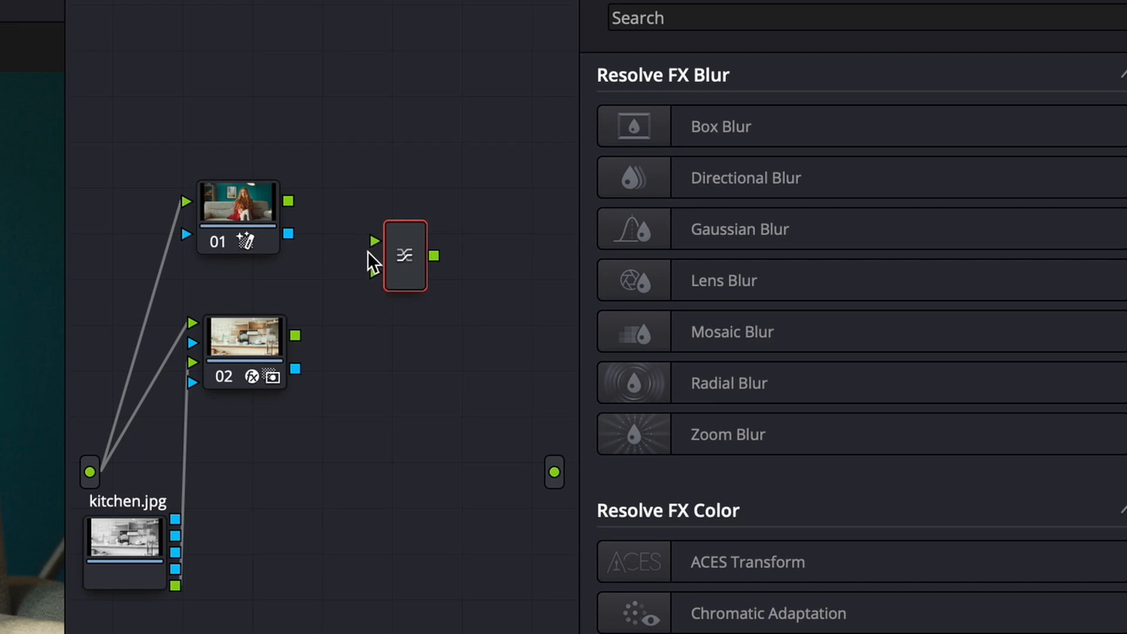
mouse_move(377, 257)
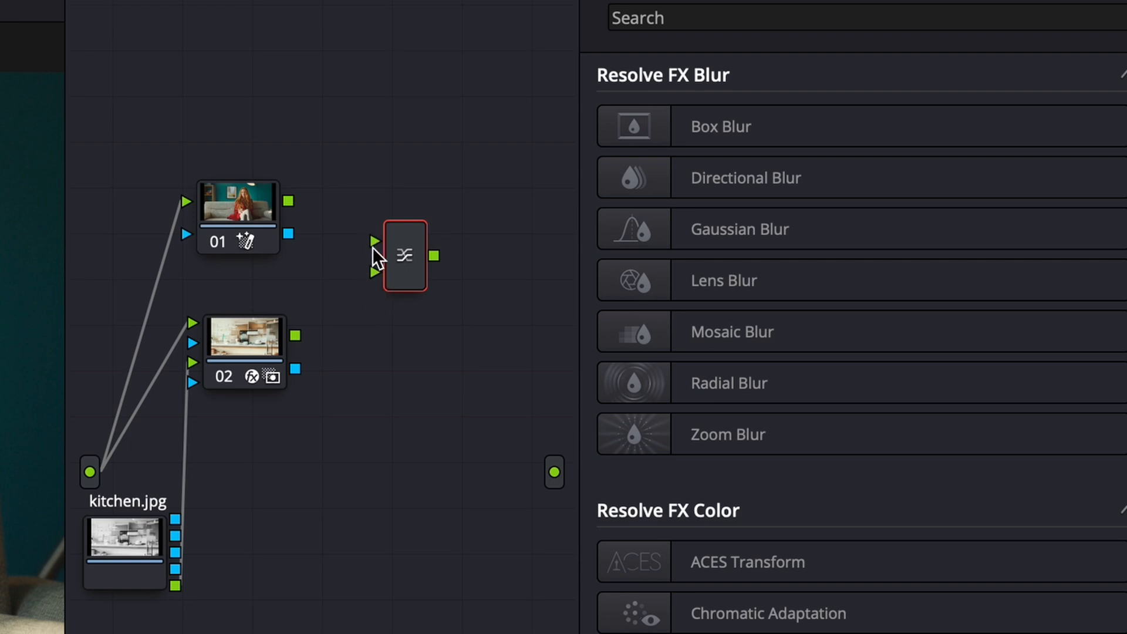
mouse_move(294, 213)
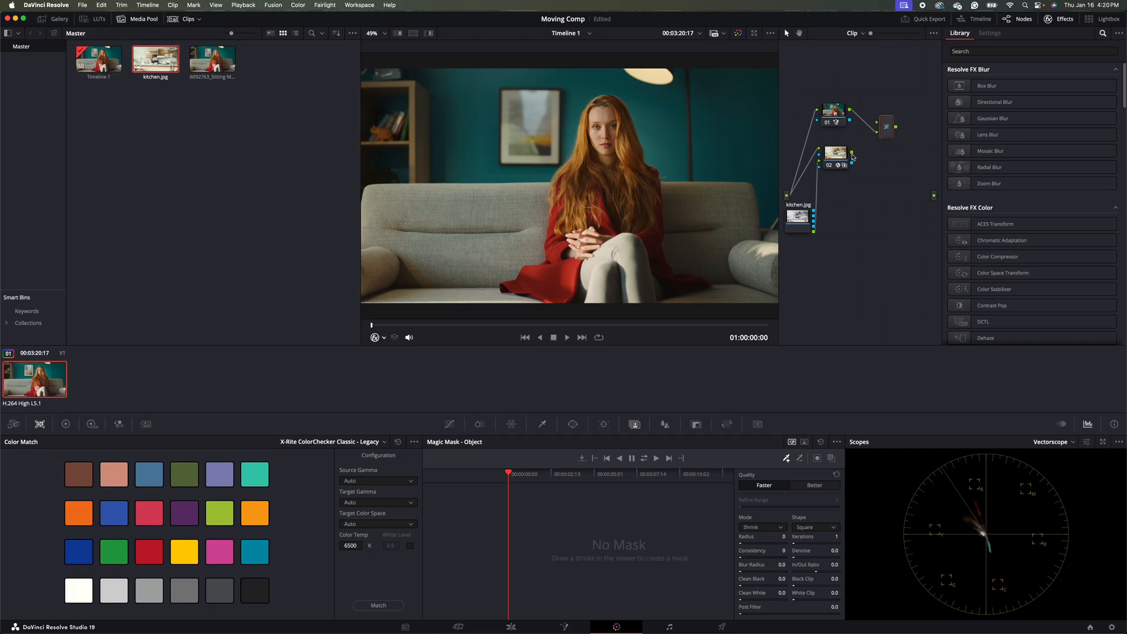
mouse_move(855, 152)
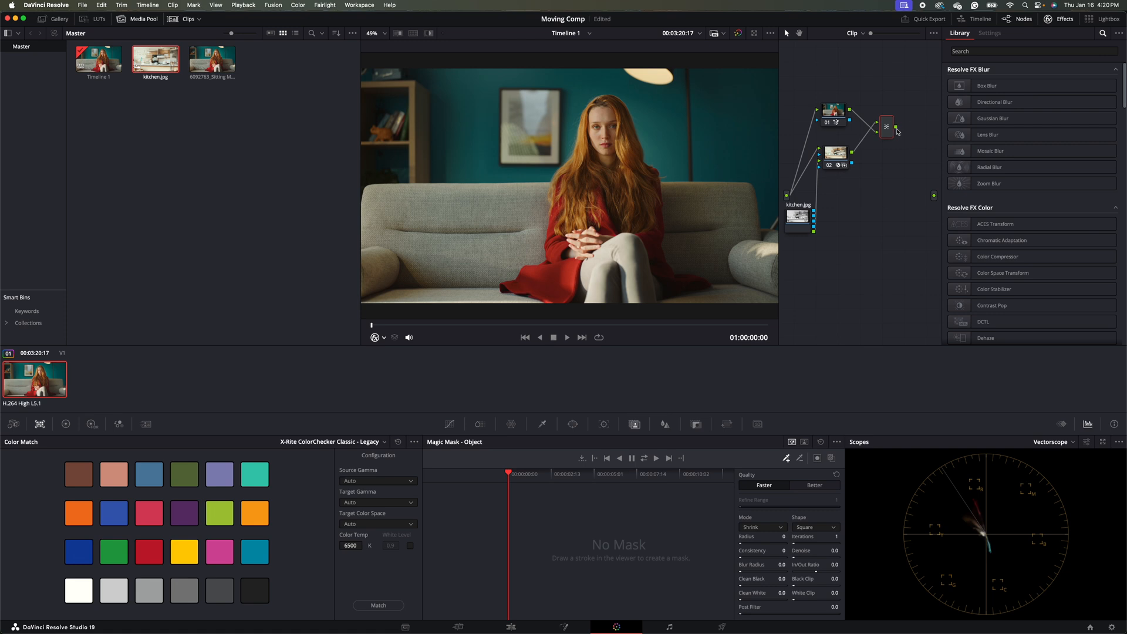
mouse_move(928, 220)
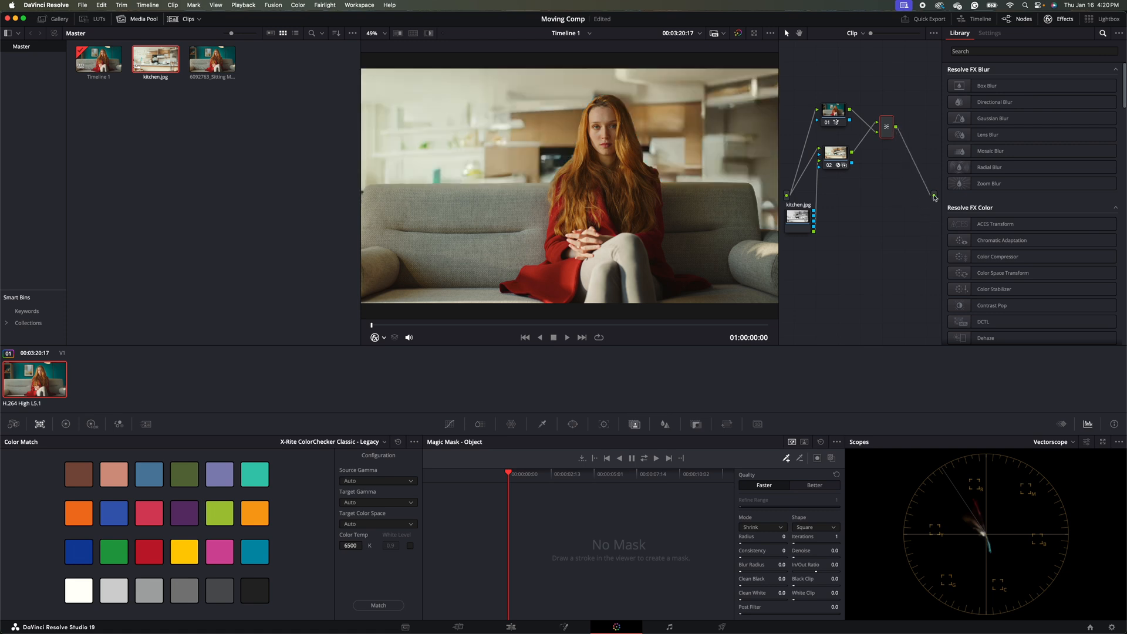
left_click(566, 337)
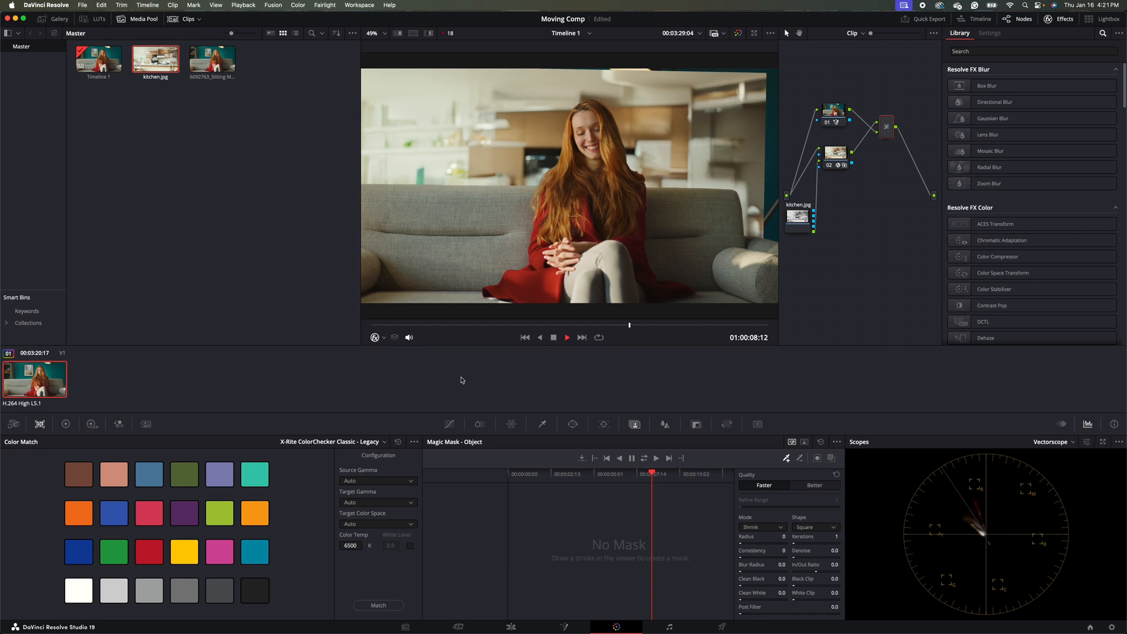
left_click(525, 337)
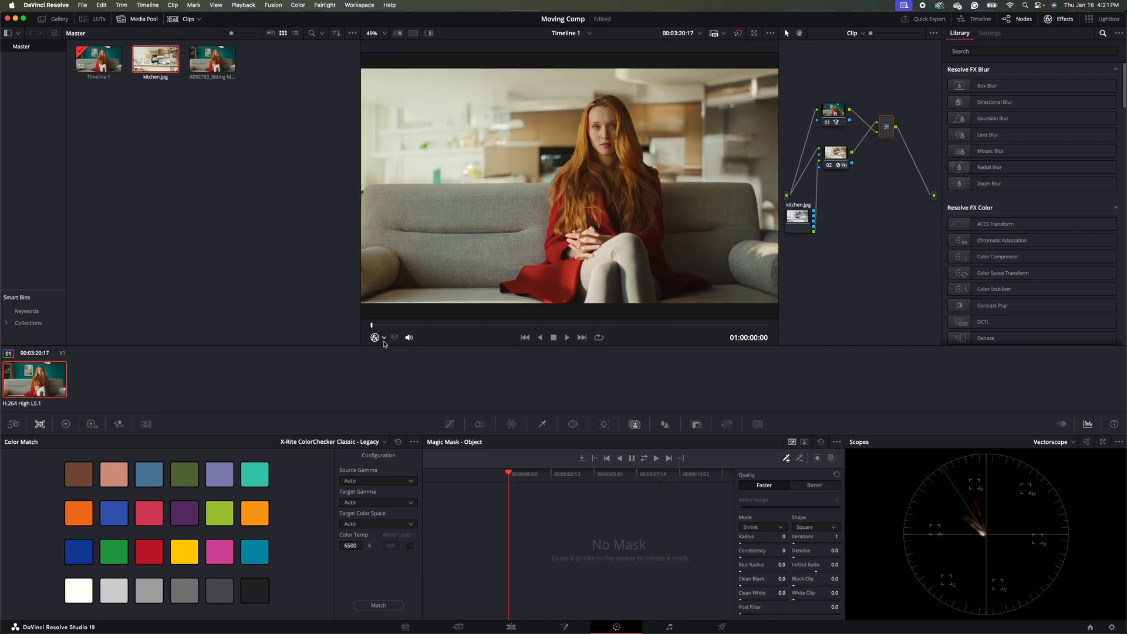
mouse_move(594, 218)
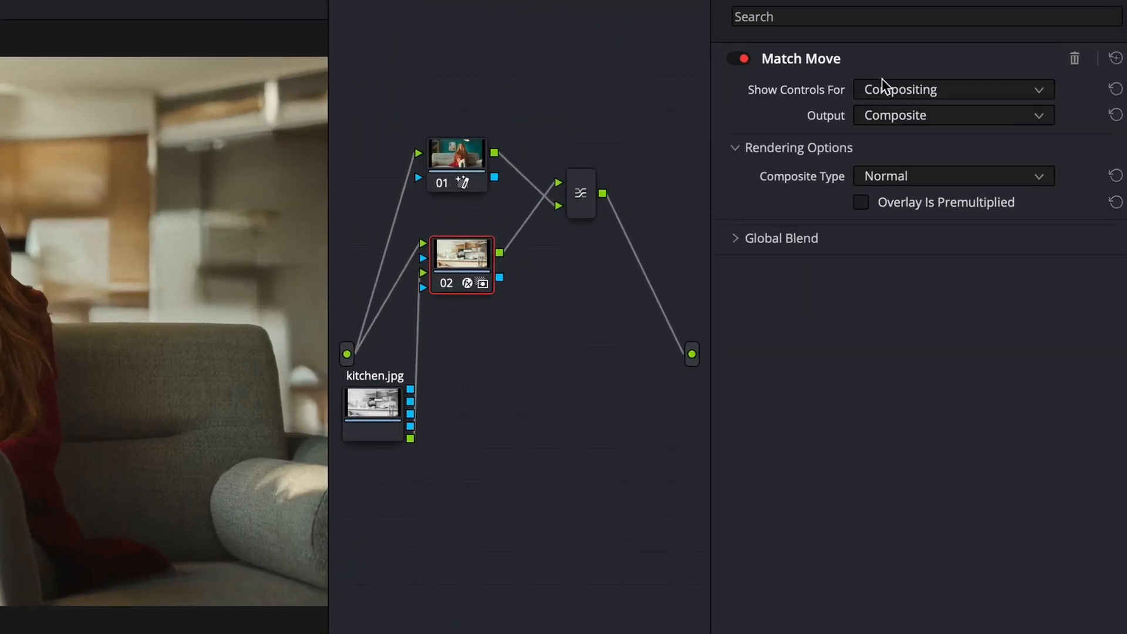
Set Show Controls For to Positioning and Output to Composite on node 02's Match Move.
left_click(948, 89)
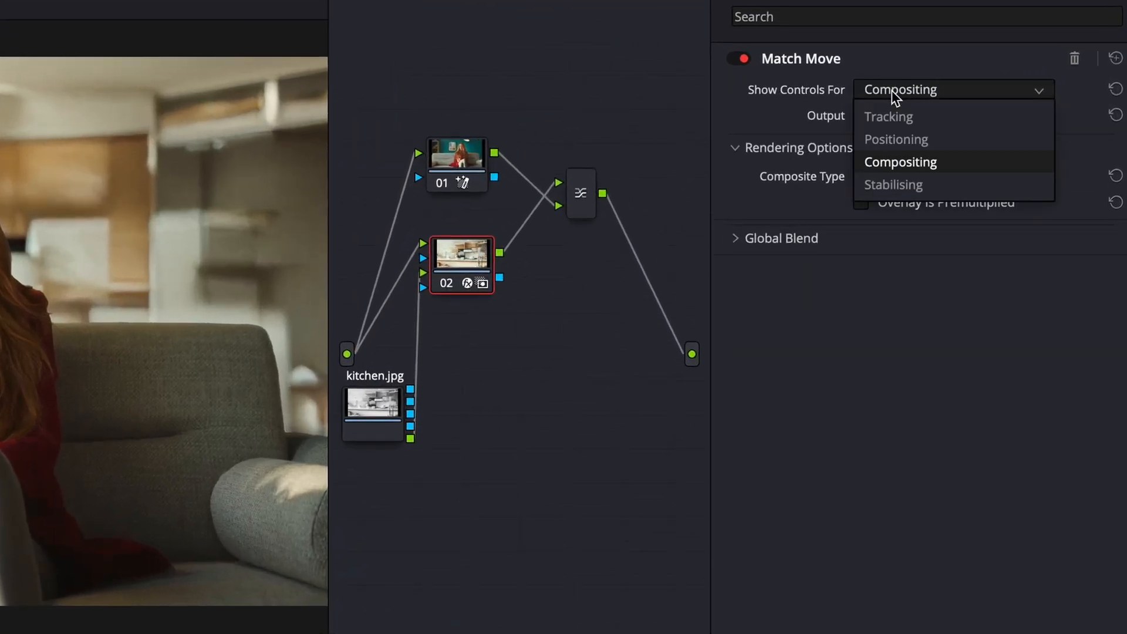
mouse_move(895, 140)
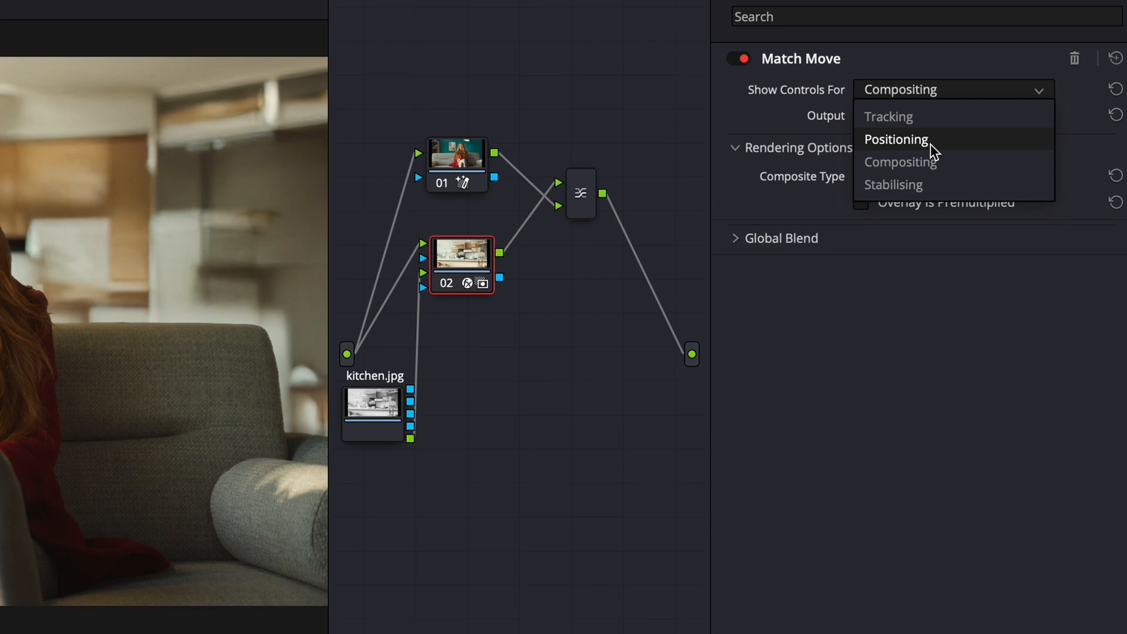
left_click(896, 138)
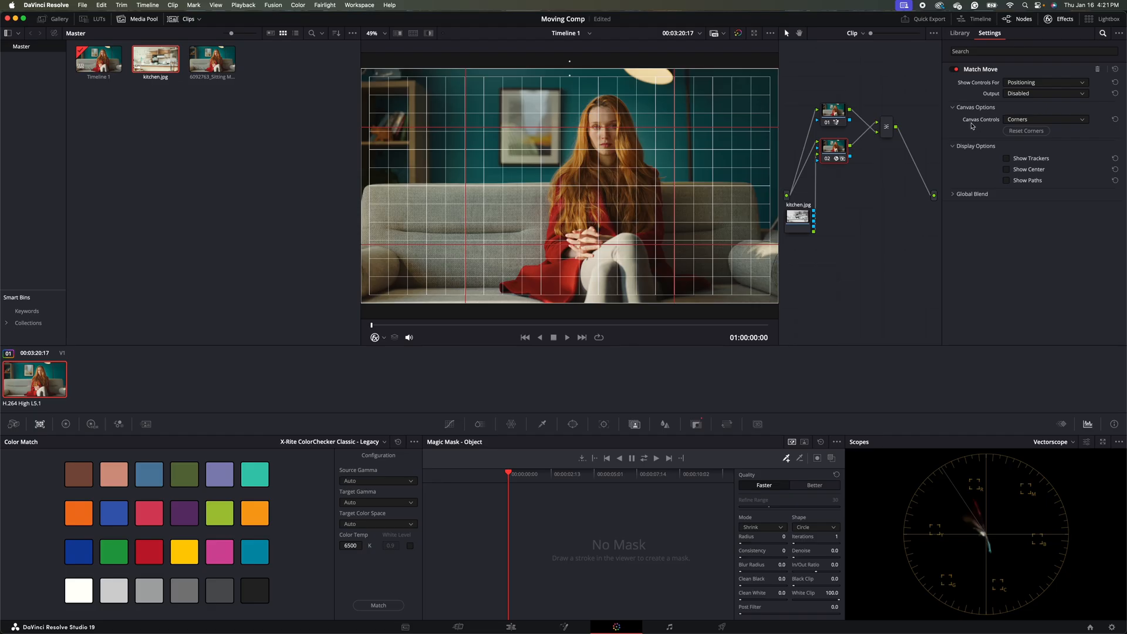
left_click(1044, 93)
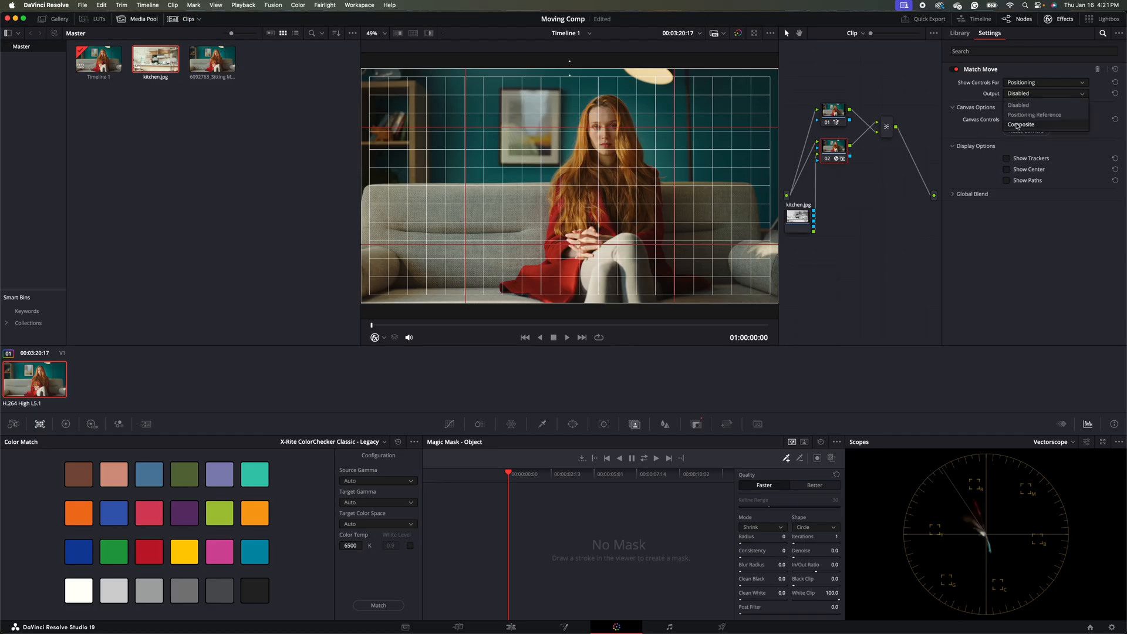
left_click(1021, 124)
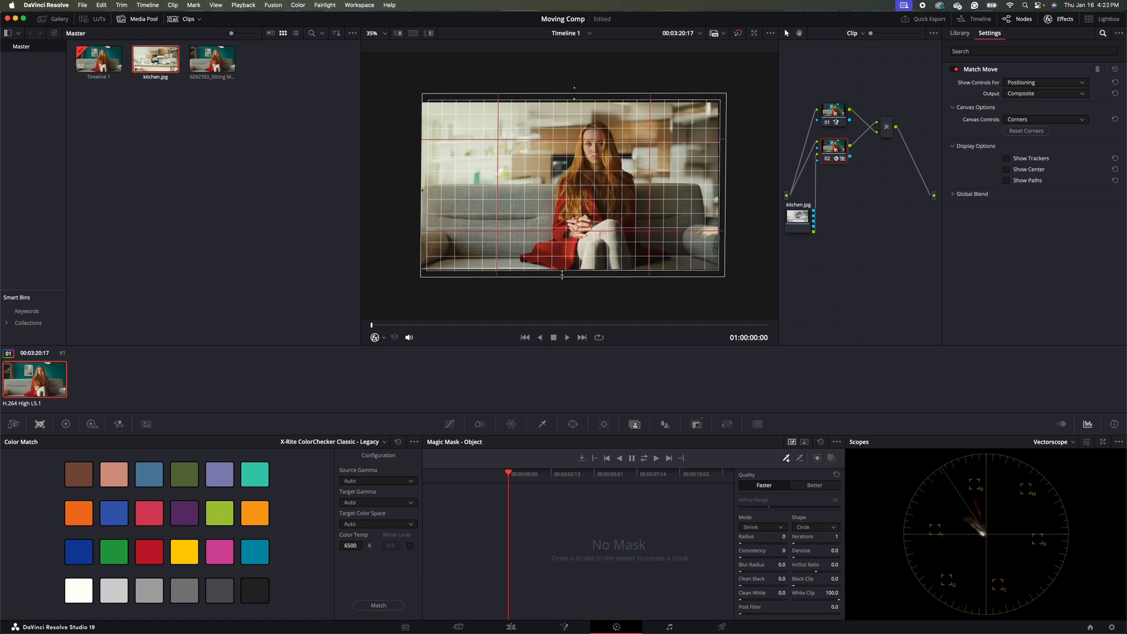
left_click(959, 33)
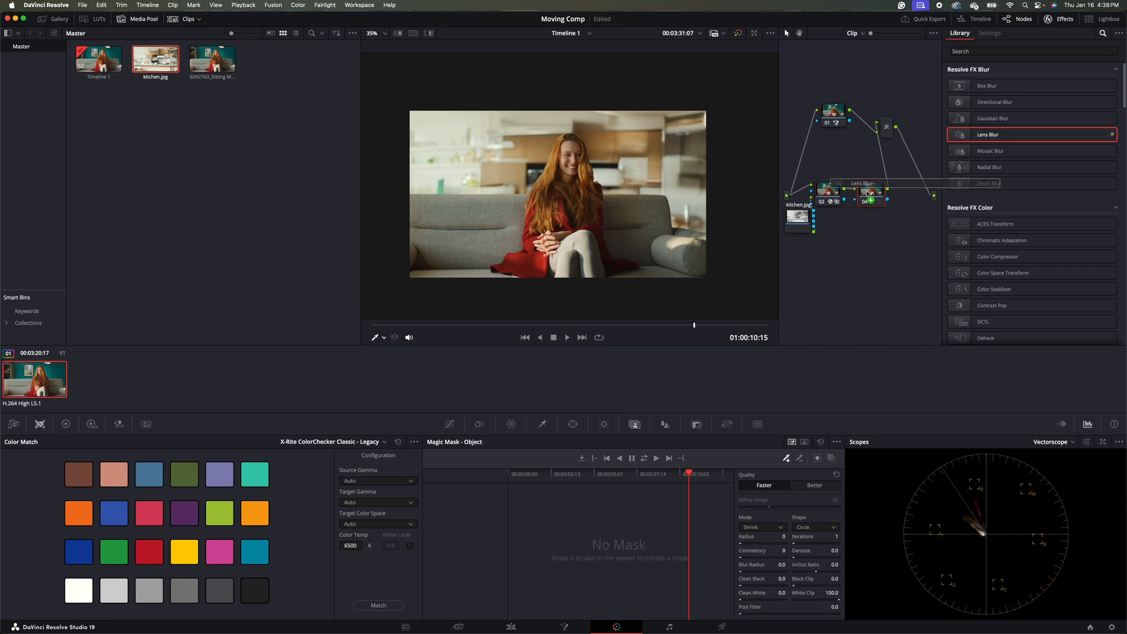
Set the Lens Blur node's Blur Size to 2.50 and toggle it to compare the background.
left_click(989, 33)
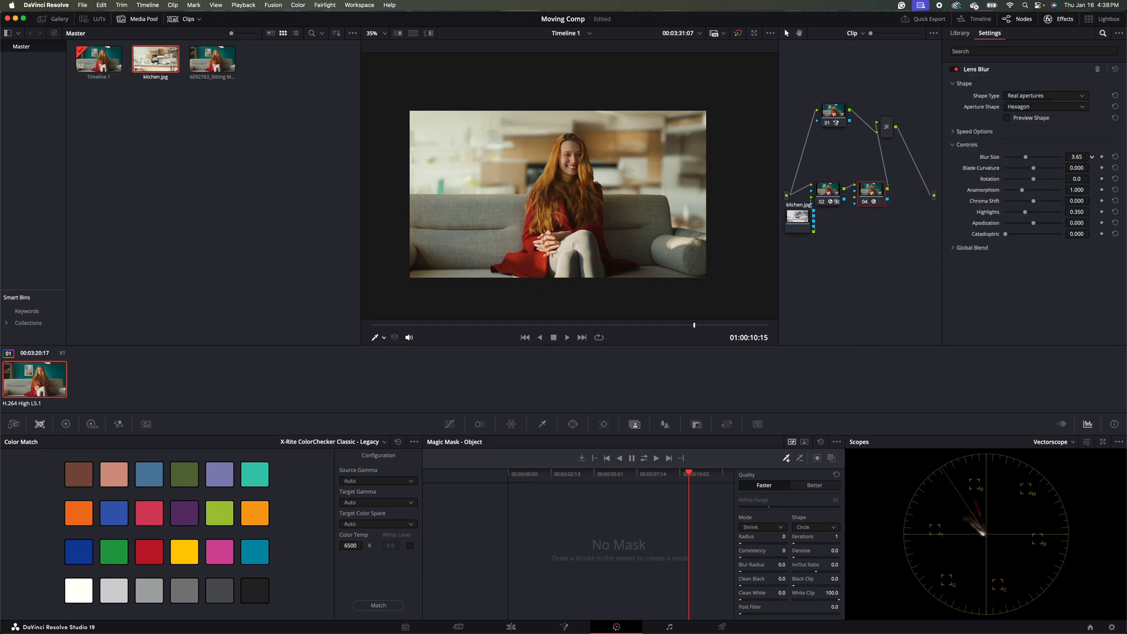
triple_click(1077, 156)
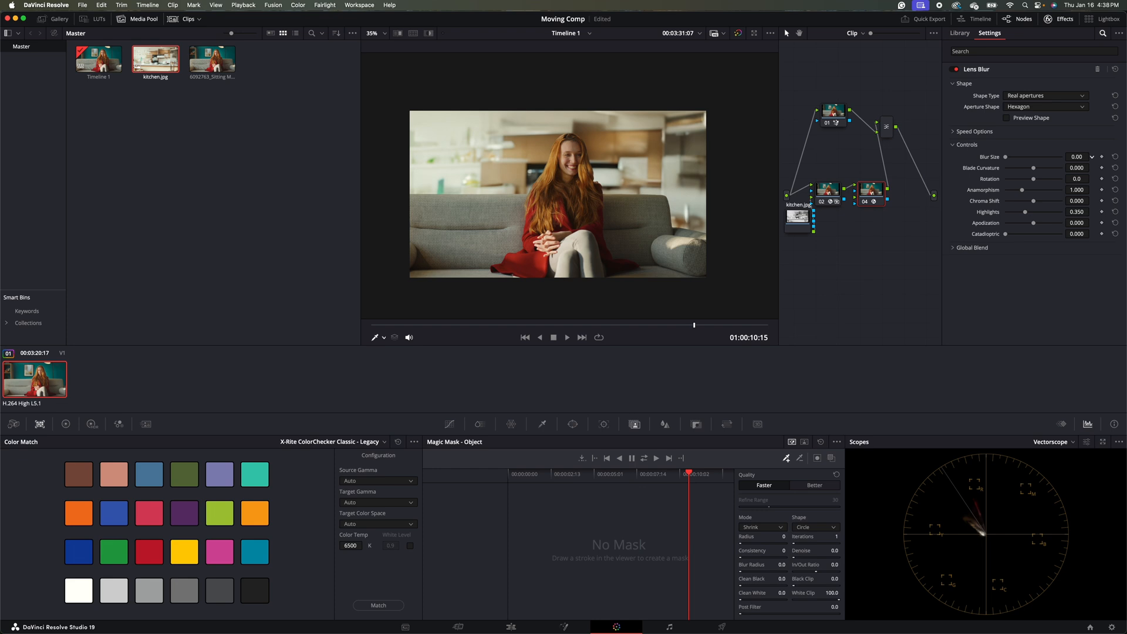
left_click(1091, 157)
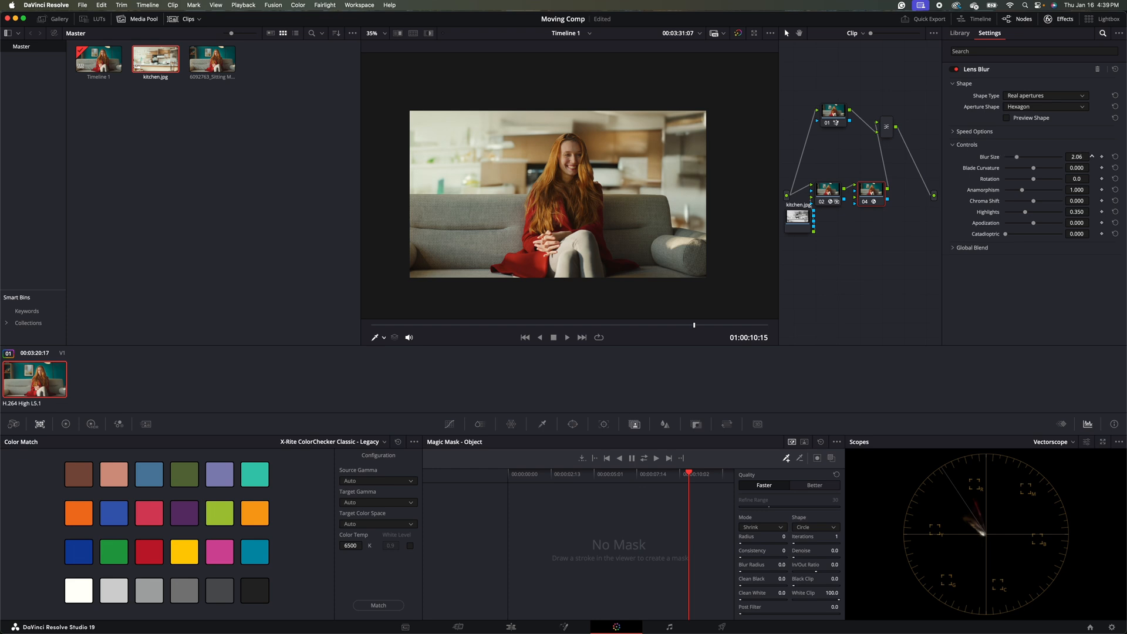
left_click(1092, 156)
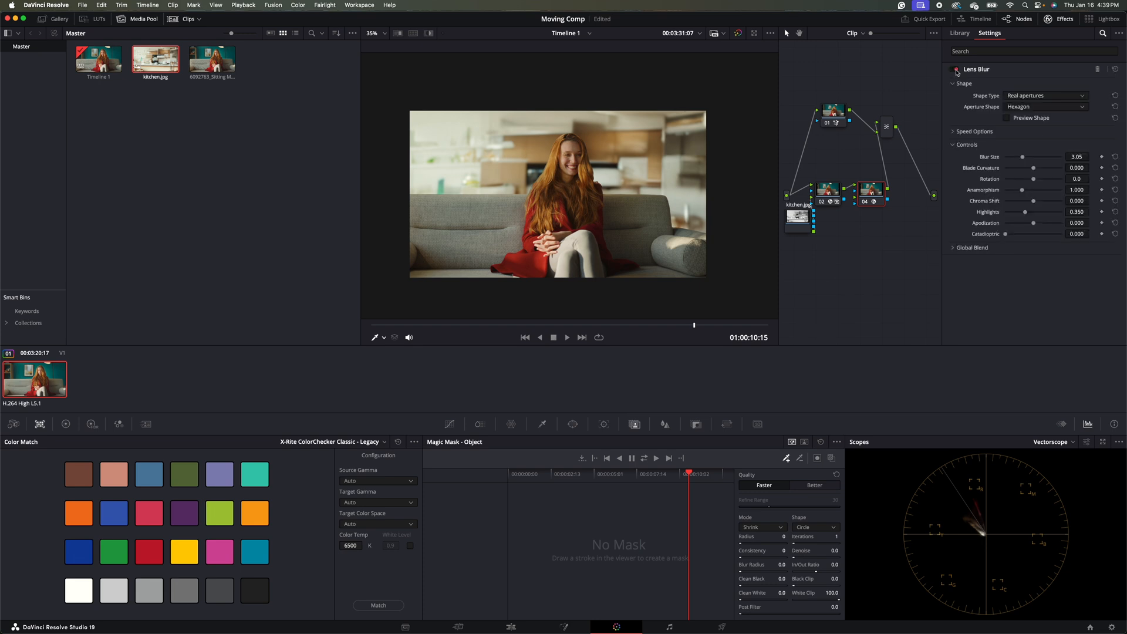
left_click(953, 69)
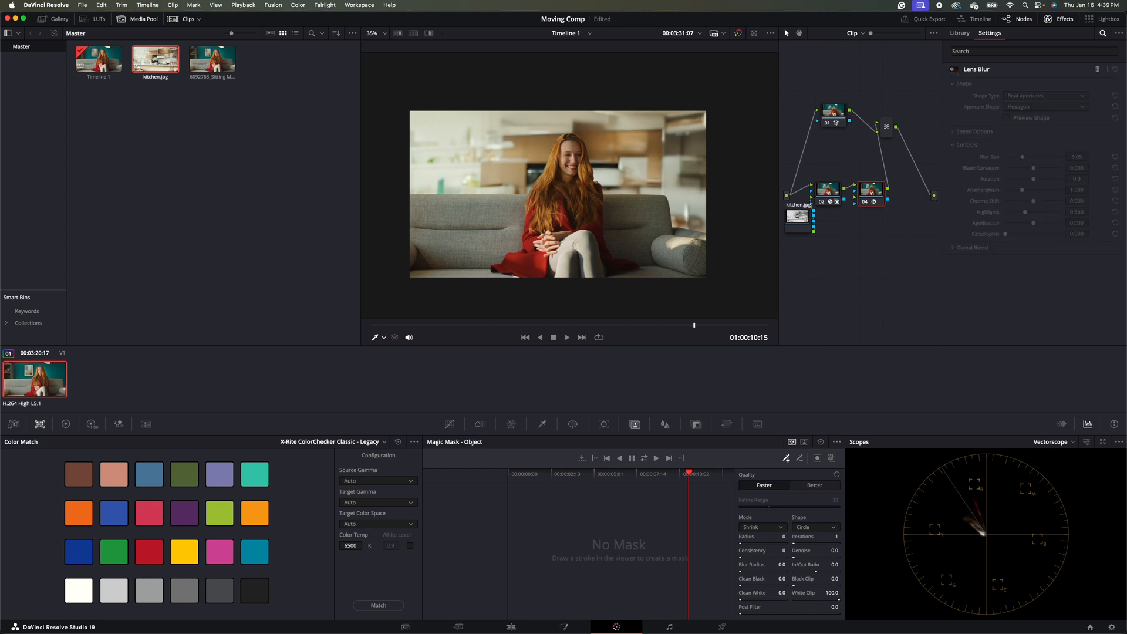
left_click(952, 69)
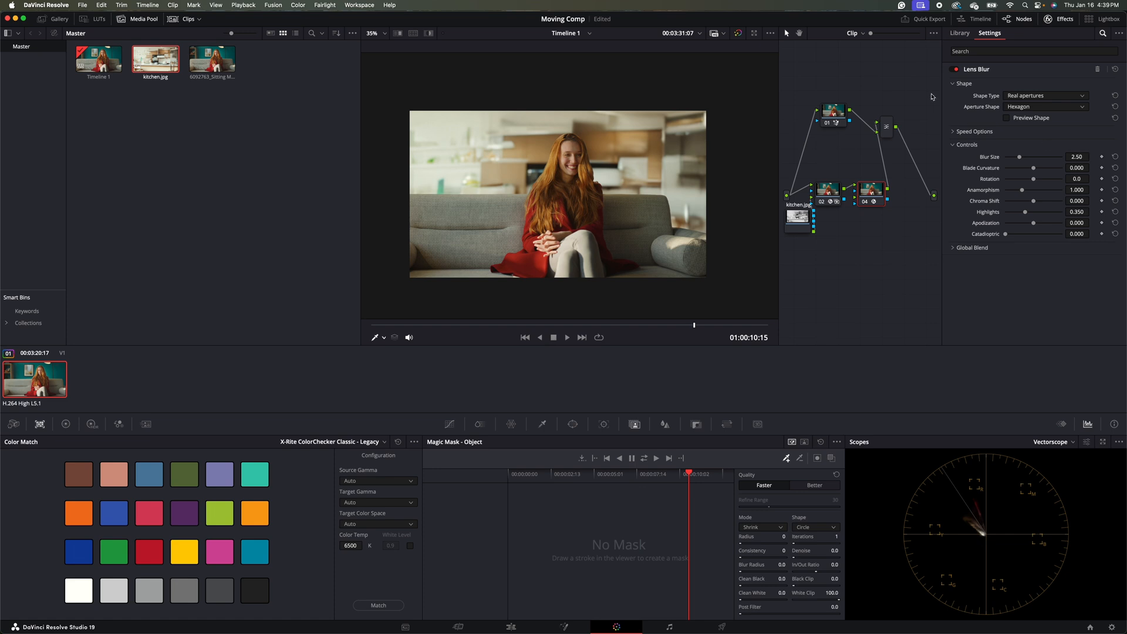
mouse_move(904, 266)
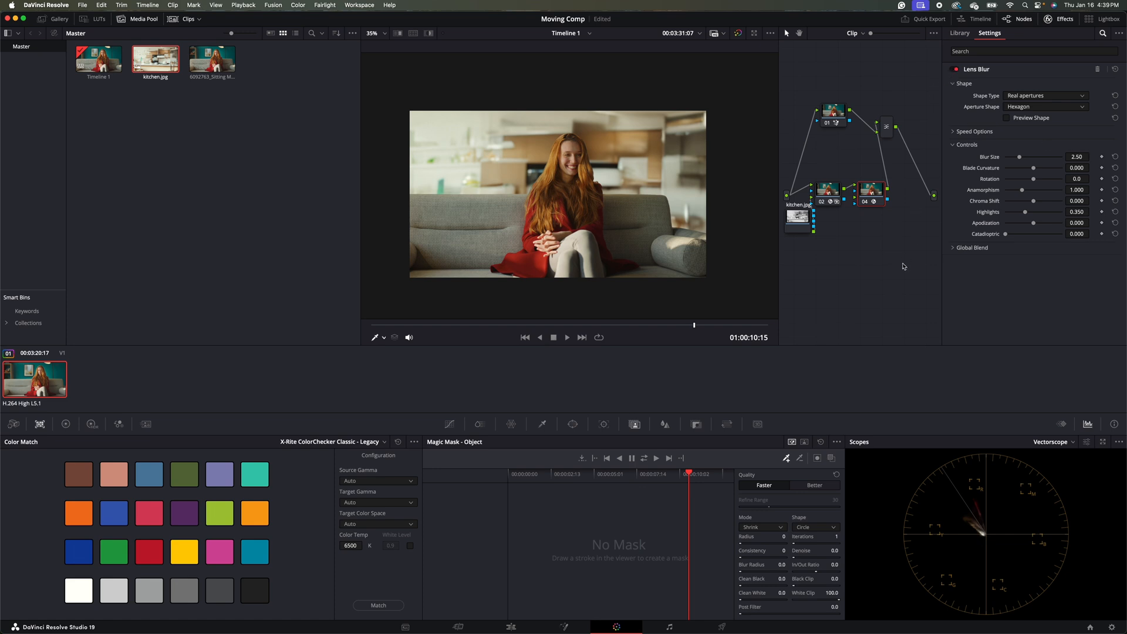